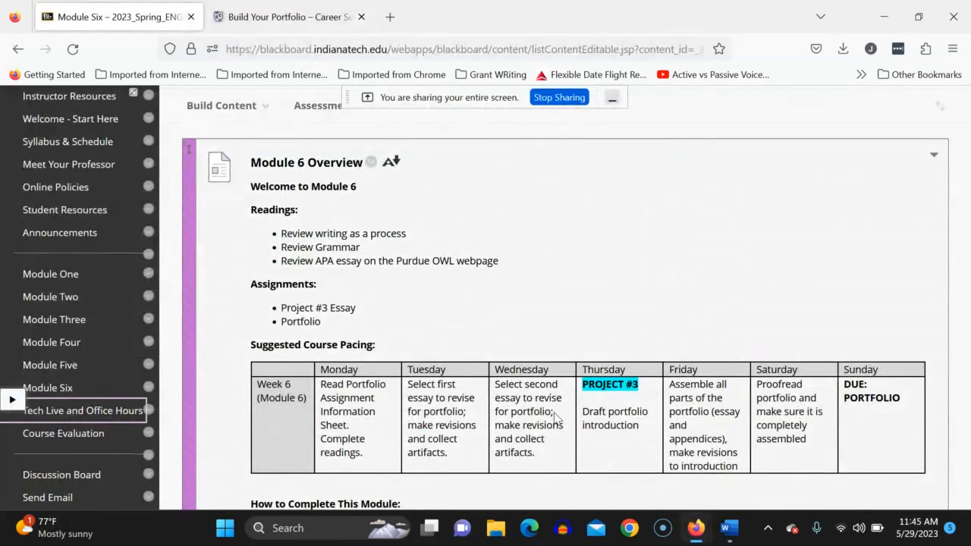
Scroll the Module 6 page past the overview to the Learning Resources and Activities & Assessments folders
scroll(down, 3)
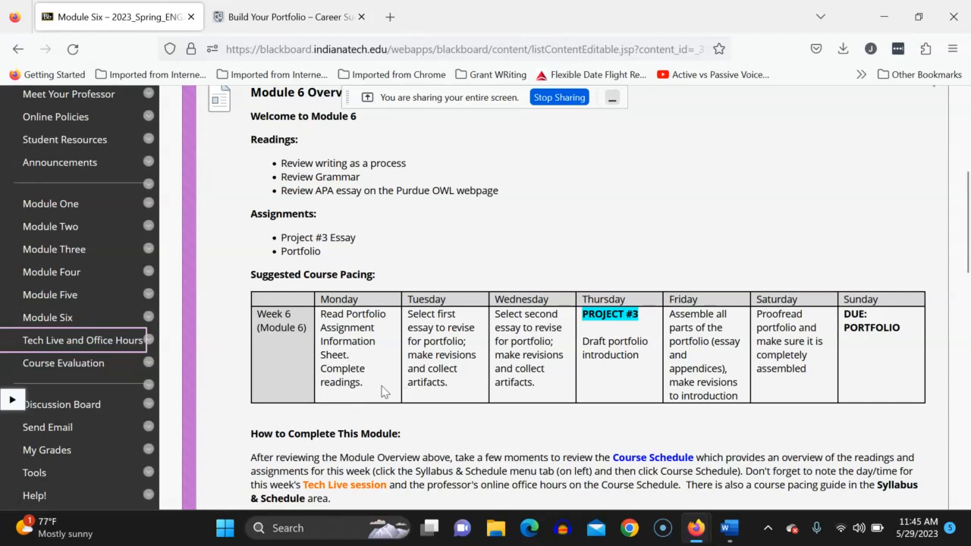
mouse_move(382, 330)
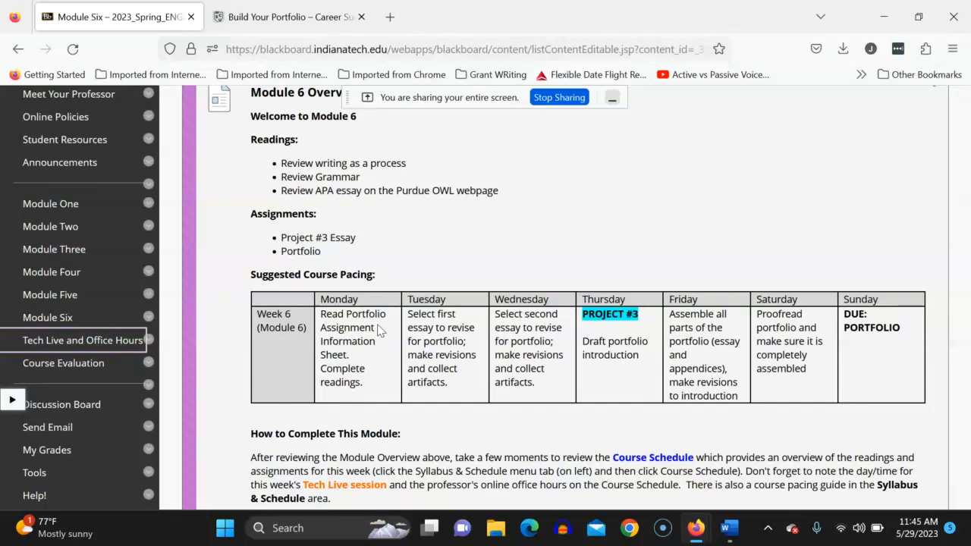
mouse_move(361, 391)
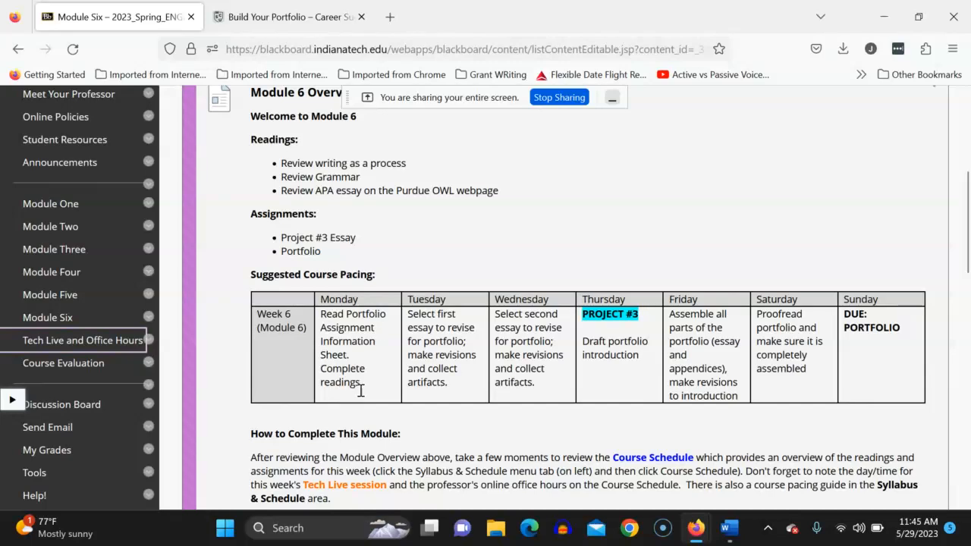
mouse_move(455, 410)
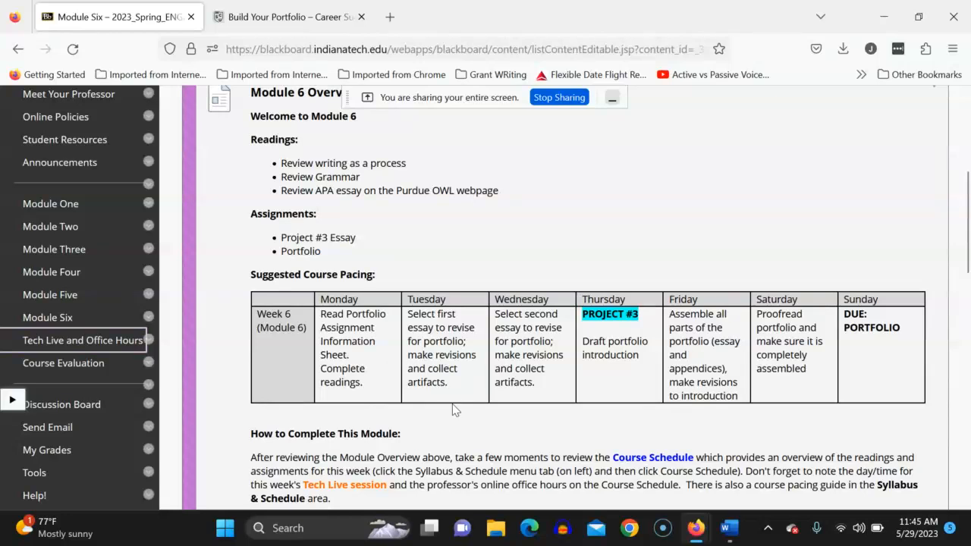
mouse_move(464, 348)
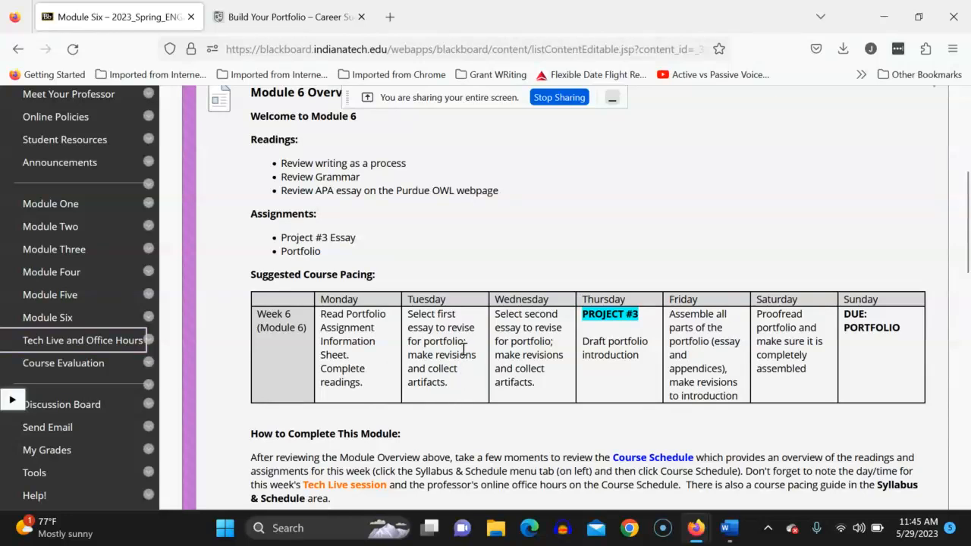
mouse_move(425, 340)
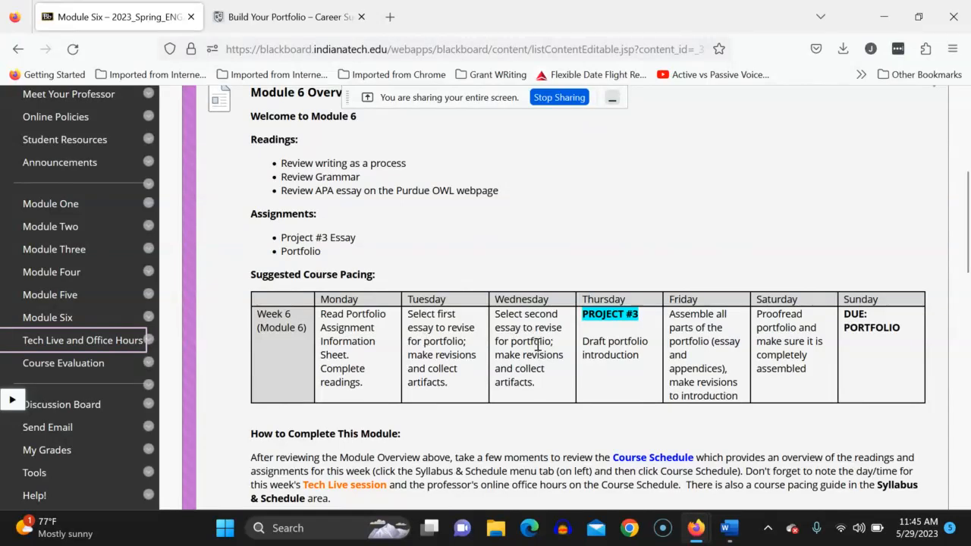
mouse_move(425, 371)
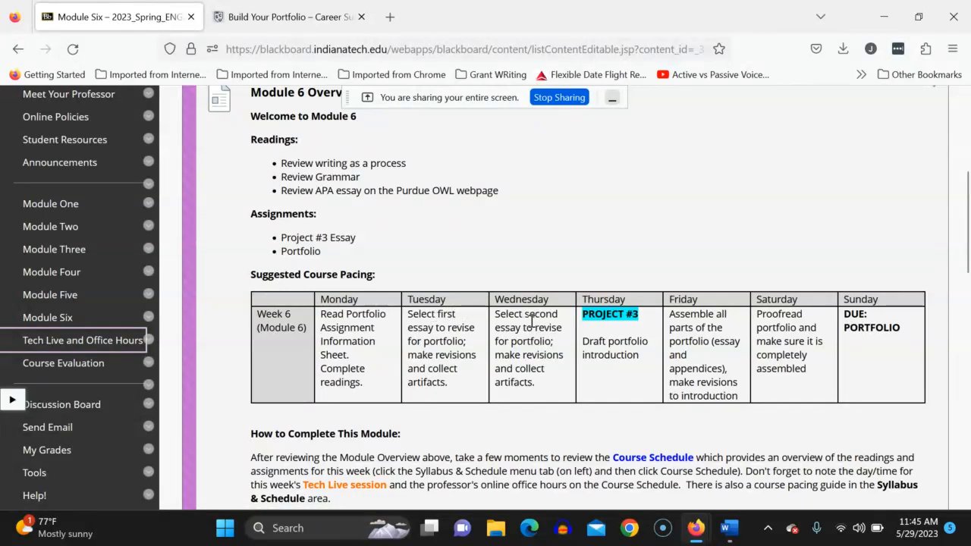
mouse_move(603, 319)
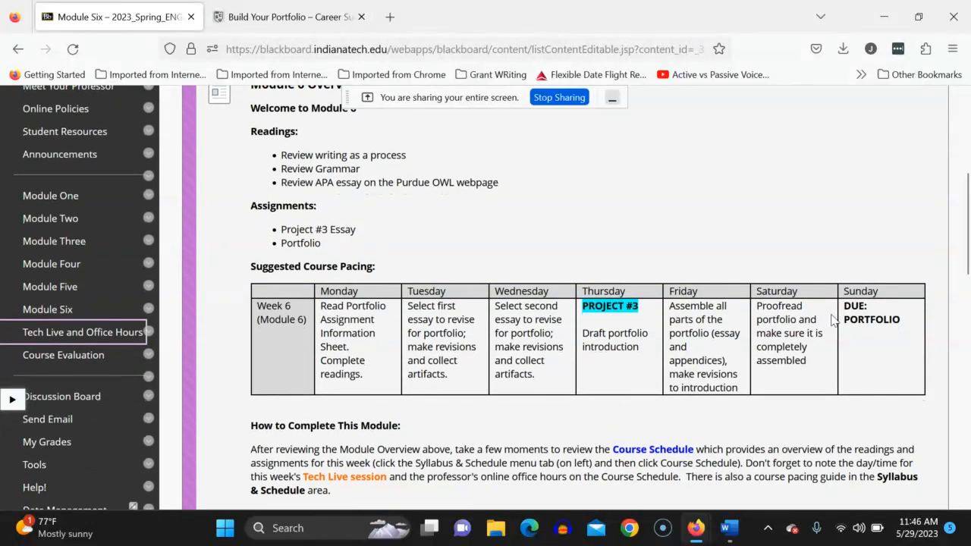
mouse_move(872, 292)
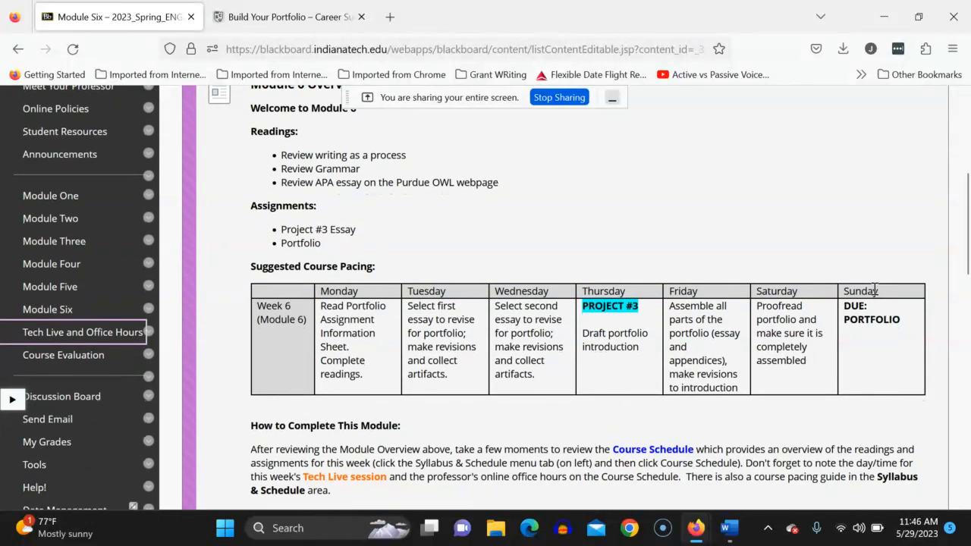
mouse_move(872, 306)
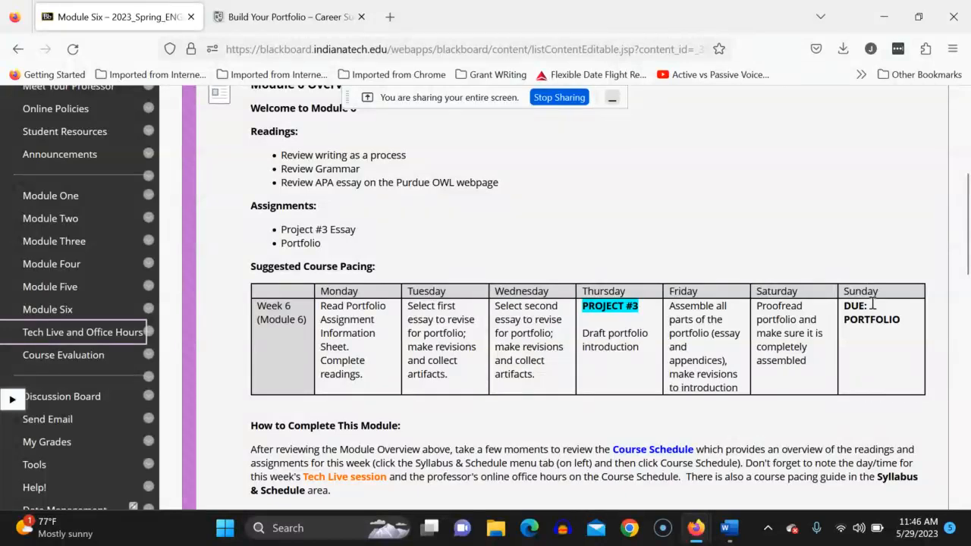
mouse_move(874, 325)
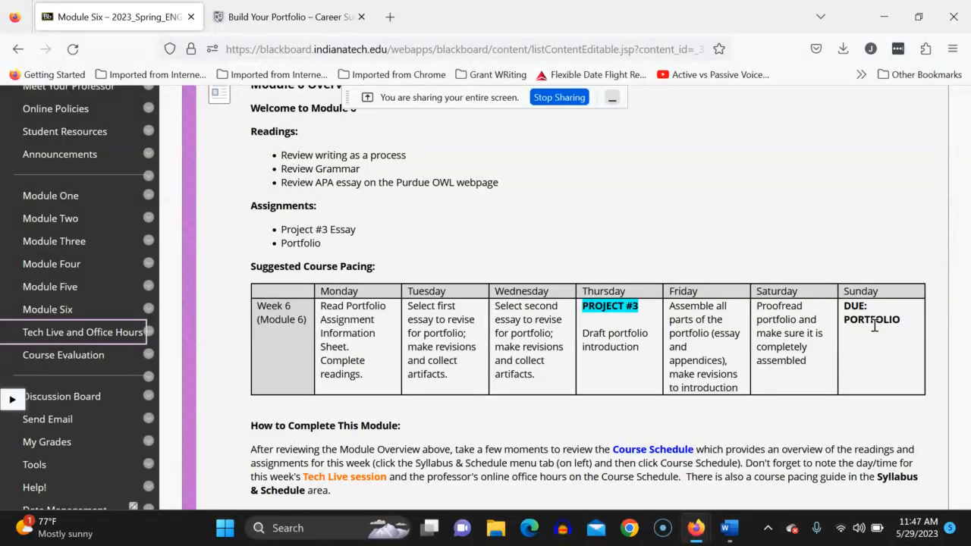
scroll(down, 3)
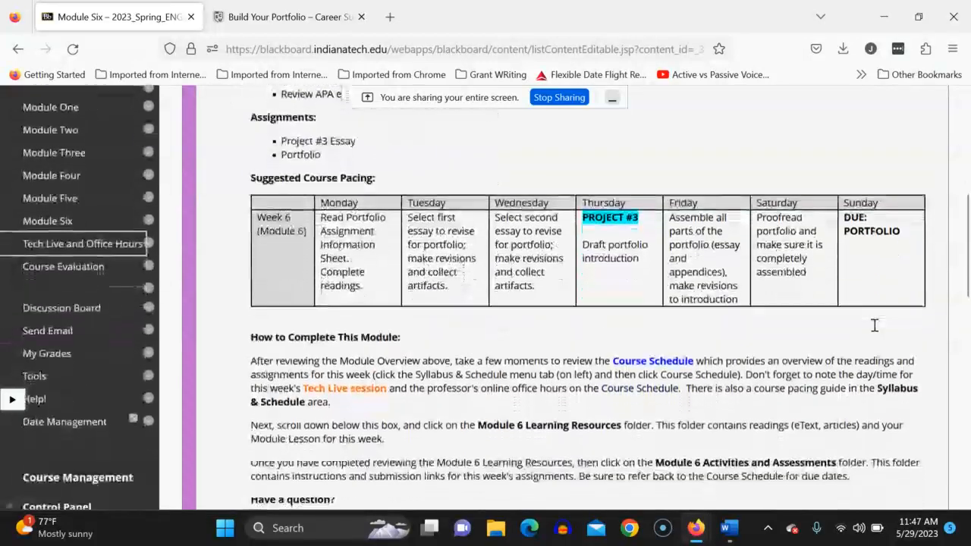
scroll(down, 3)
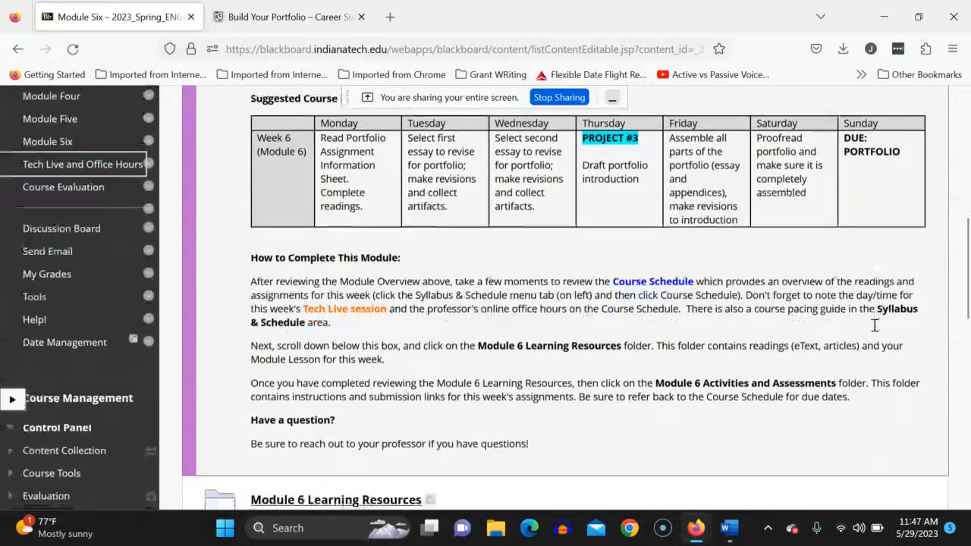
scroll(down, 3)
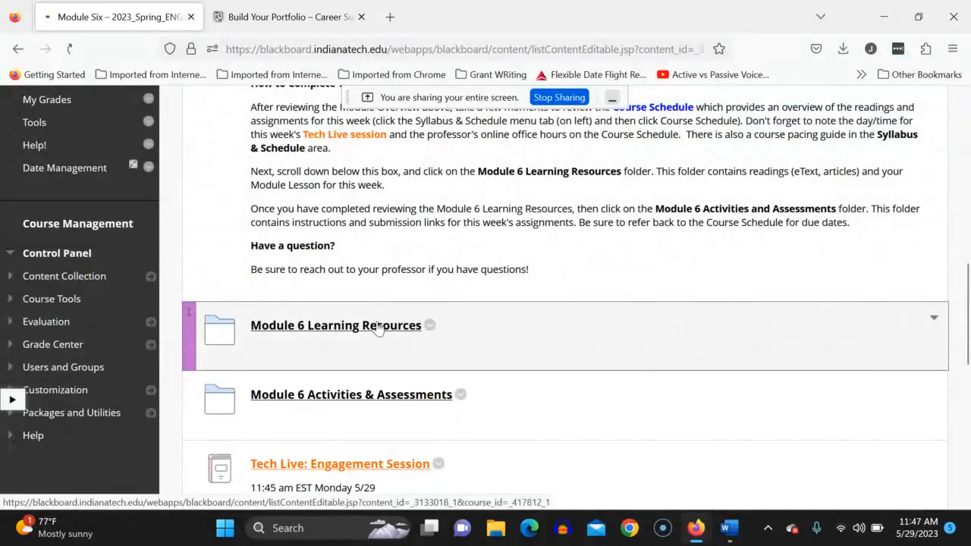
Enter the Module 6 Learning Resources folder and browse its writing process, grammar and APA links
click(337, 325)
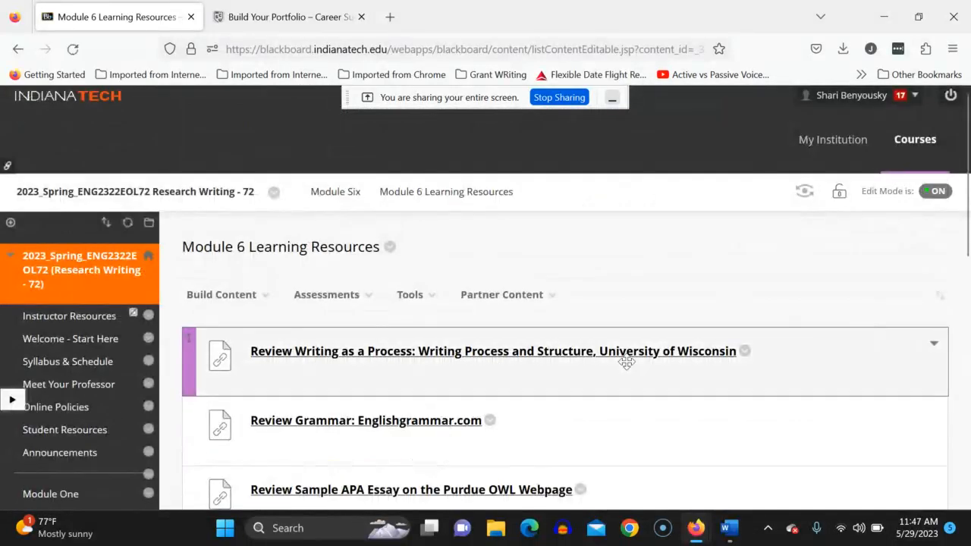
scroll(up, 3)
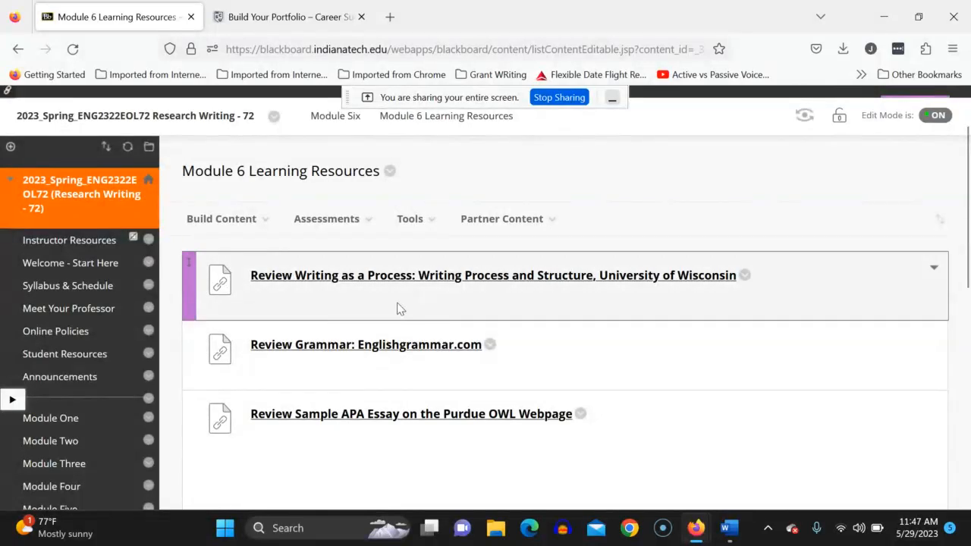
mouse_move(428, 288)
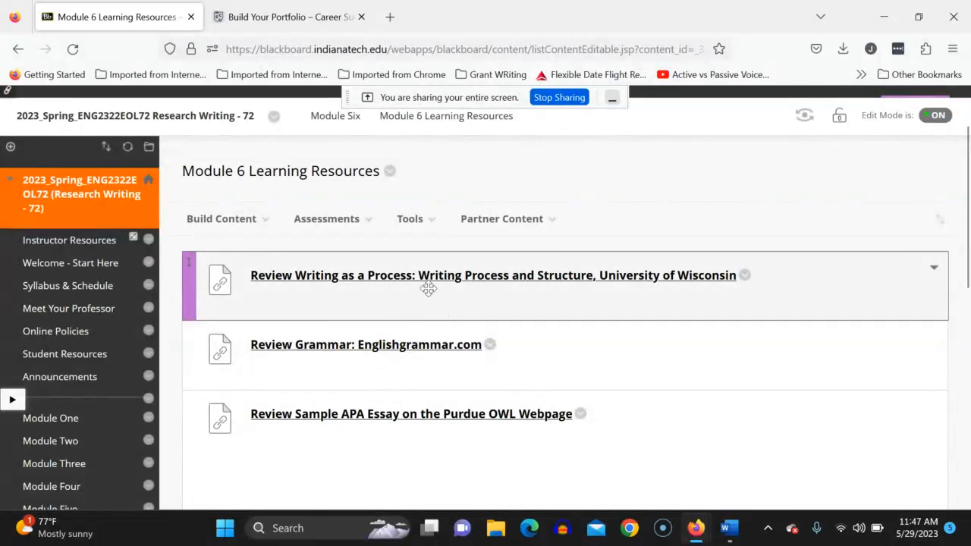
mouse_move(468, 275)
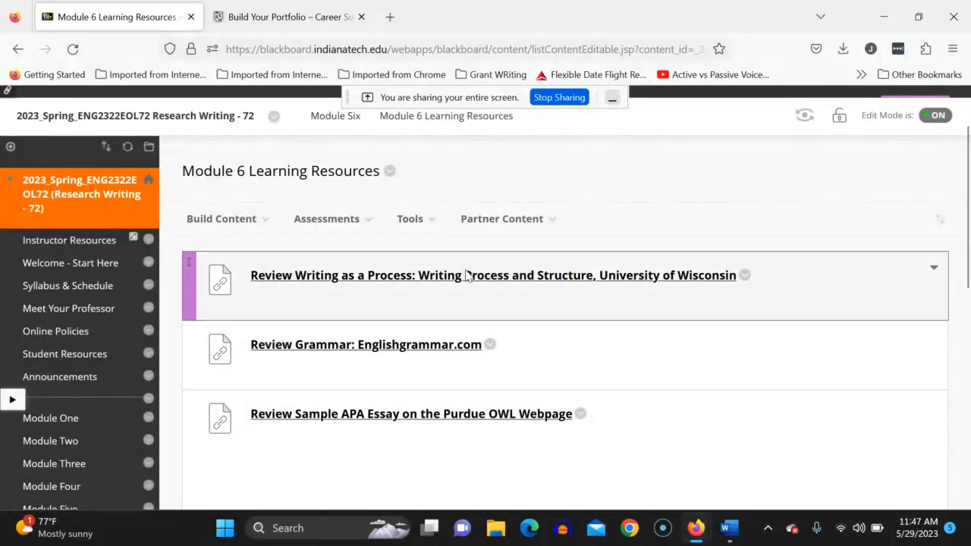
mouse_move(493, 275)
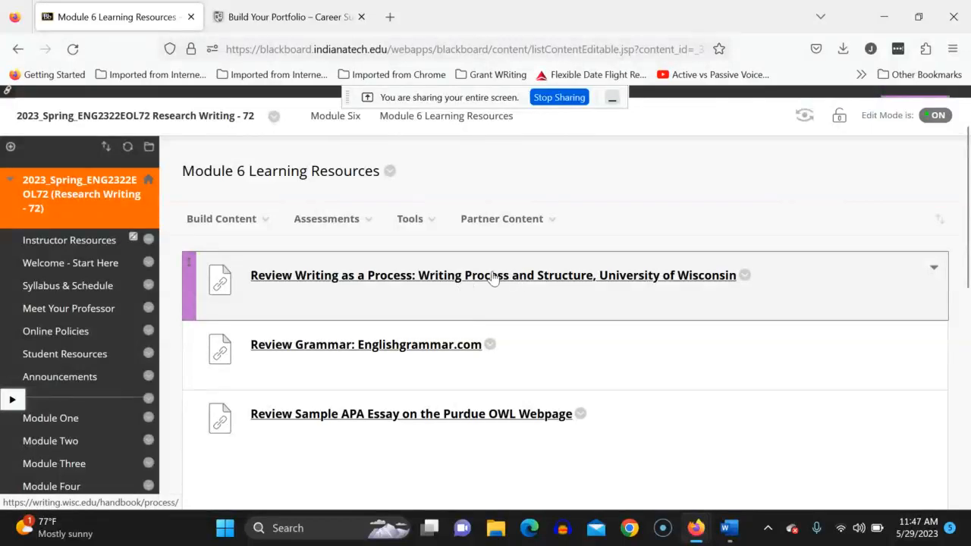
mouse_move(379, 355)
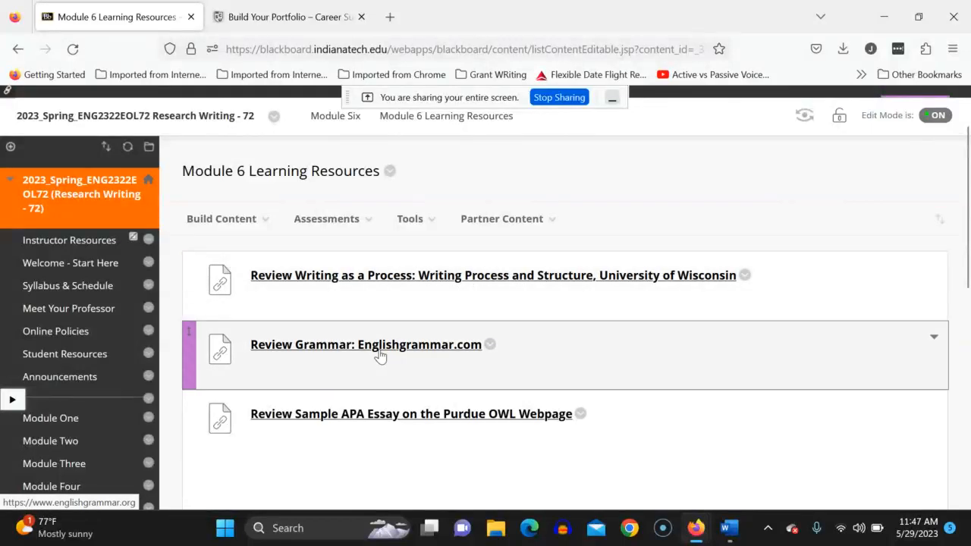
scroll(down, 3)
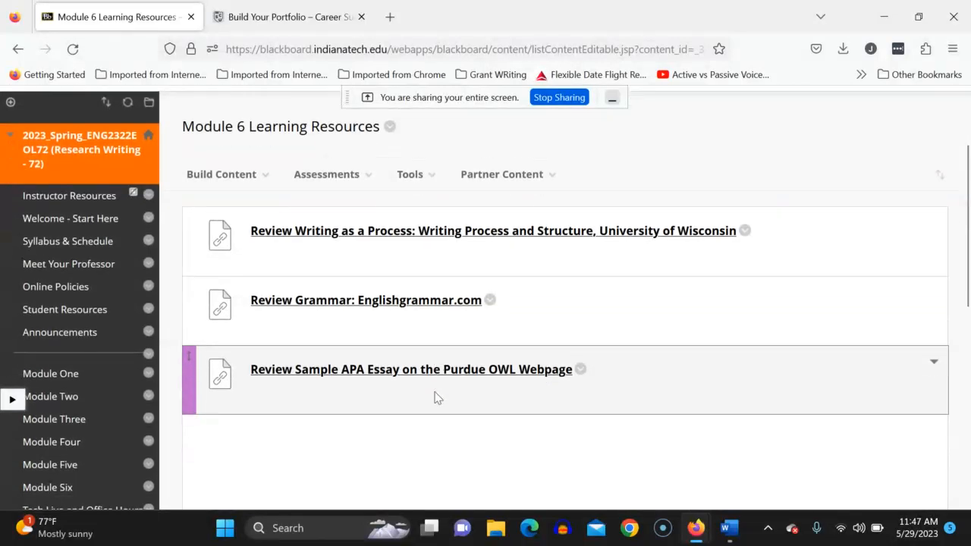
scroll(down, 3)
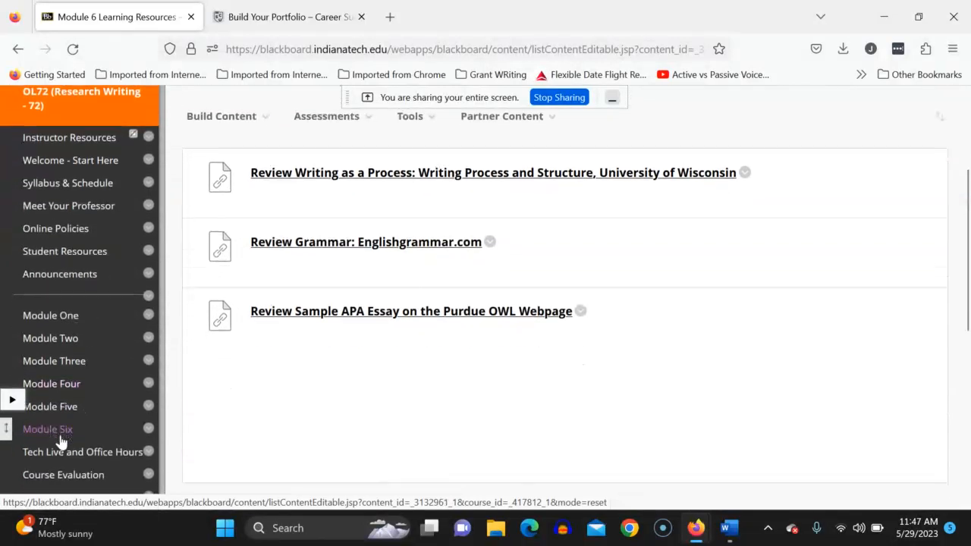
scroll(down, 3)
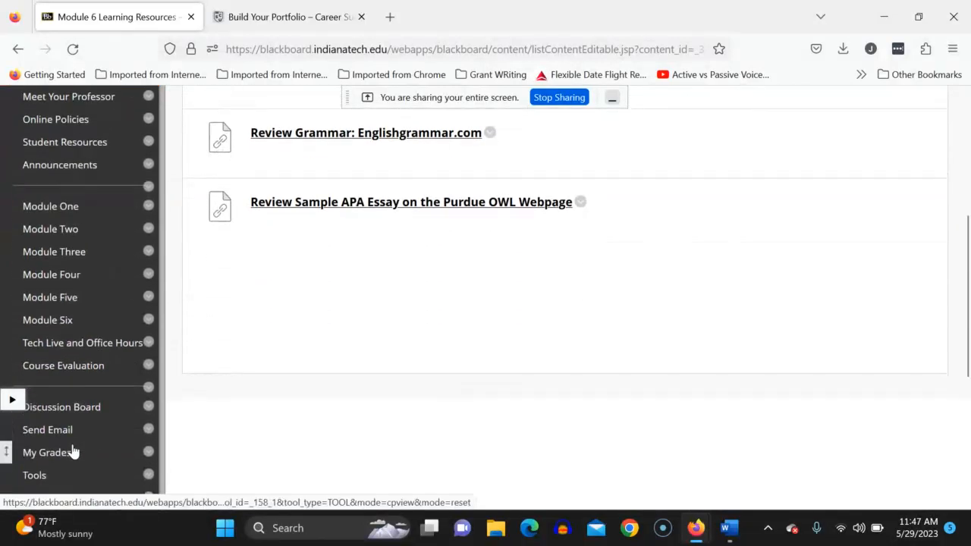
scroll(up, 3)
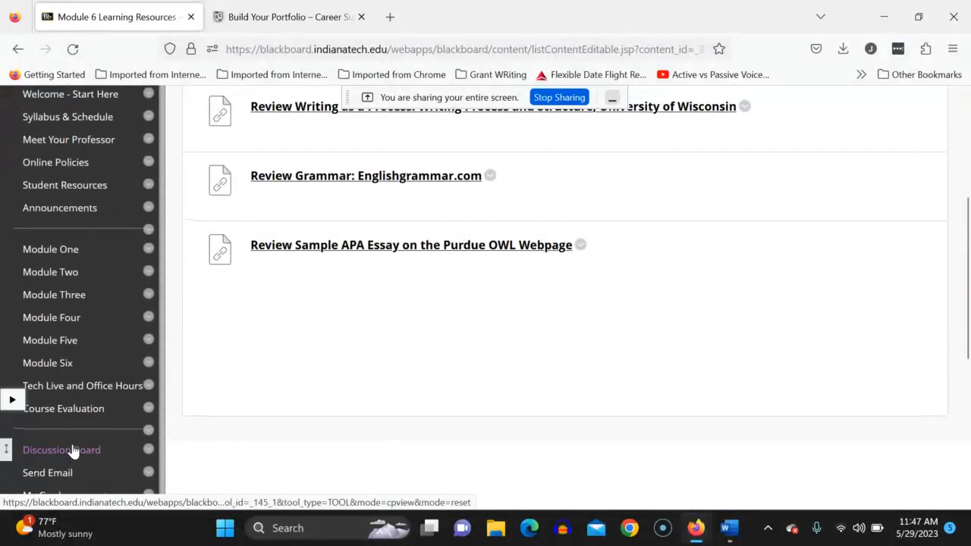
scroll(up, 3)
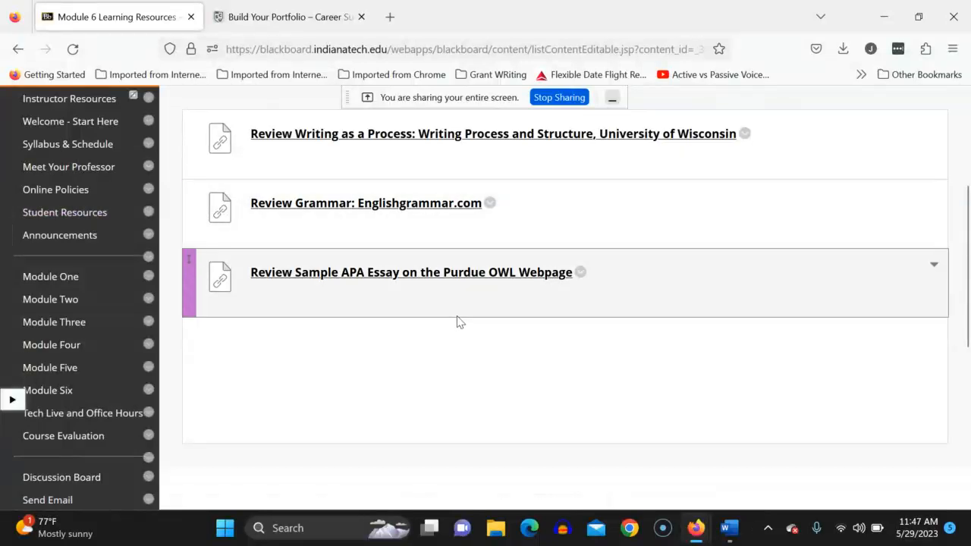
scroll(up, 3)
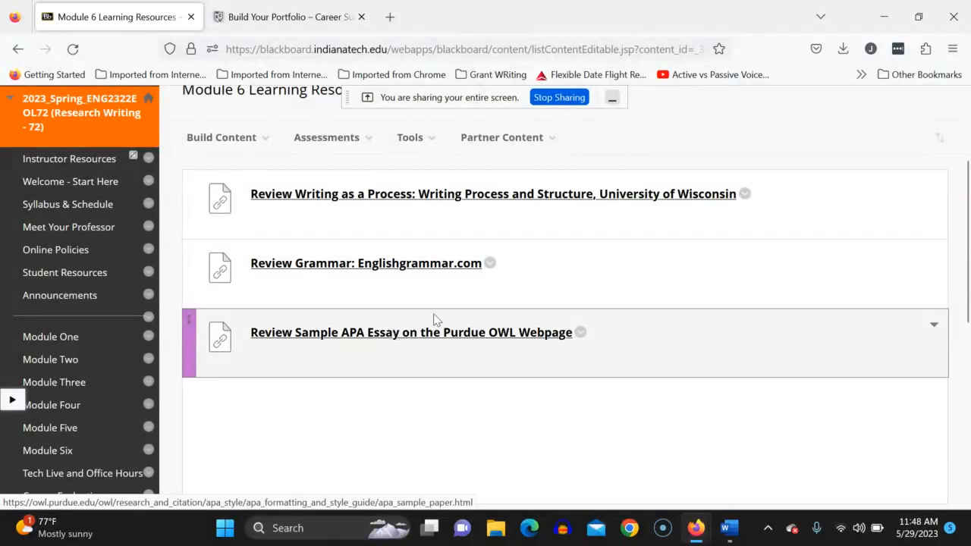
mouse_move(266, 49)
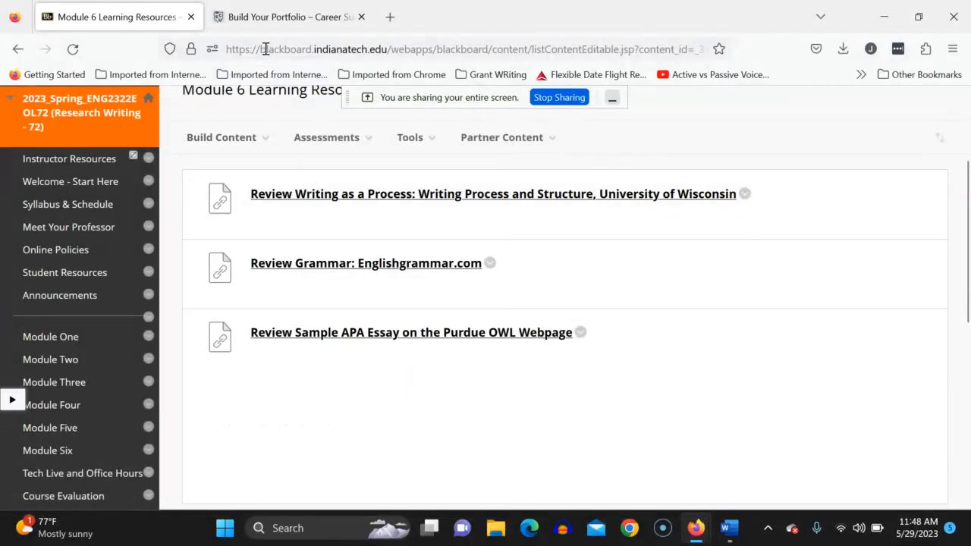
mouse_move(191, 16)
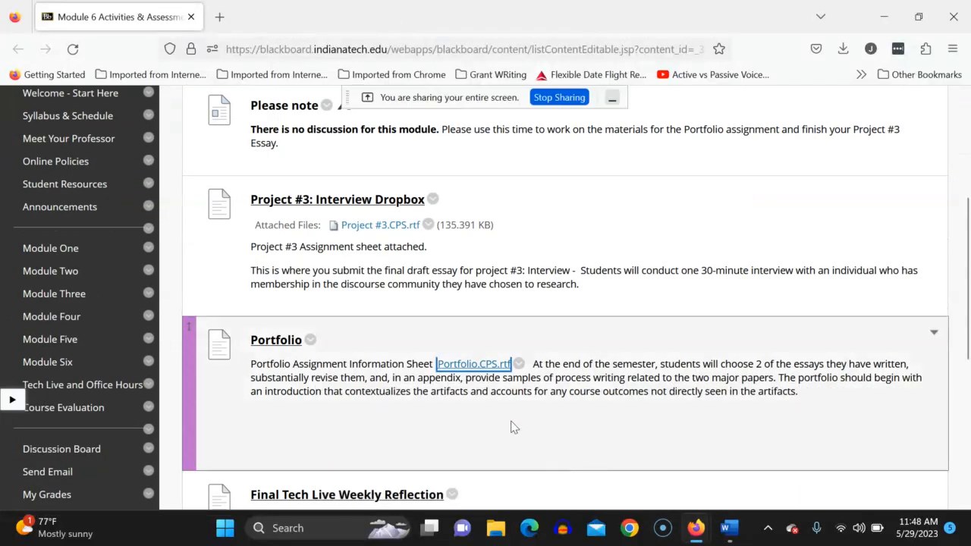
Browse the Activities & Assessments page around the Project #3 Interview Dropbox and Portfolio items
scroll(up, 3)
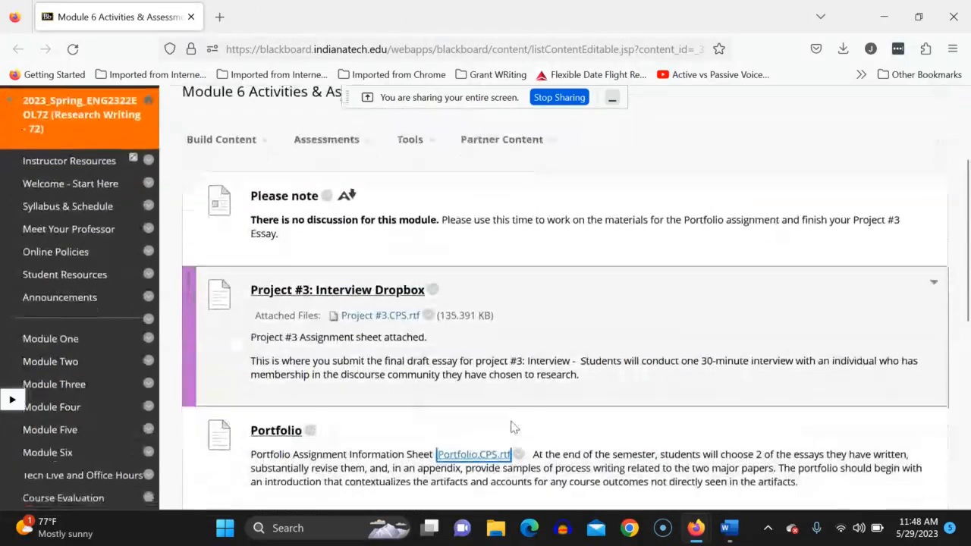
scroll(down, 3)
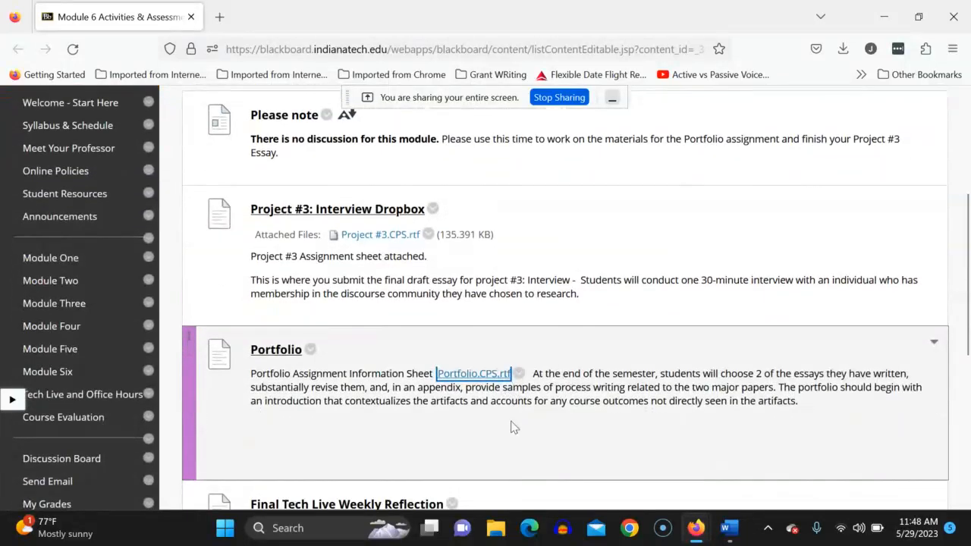
scroll(up, 3)
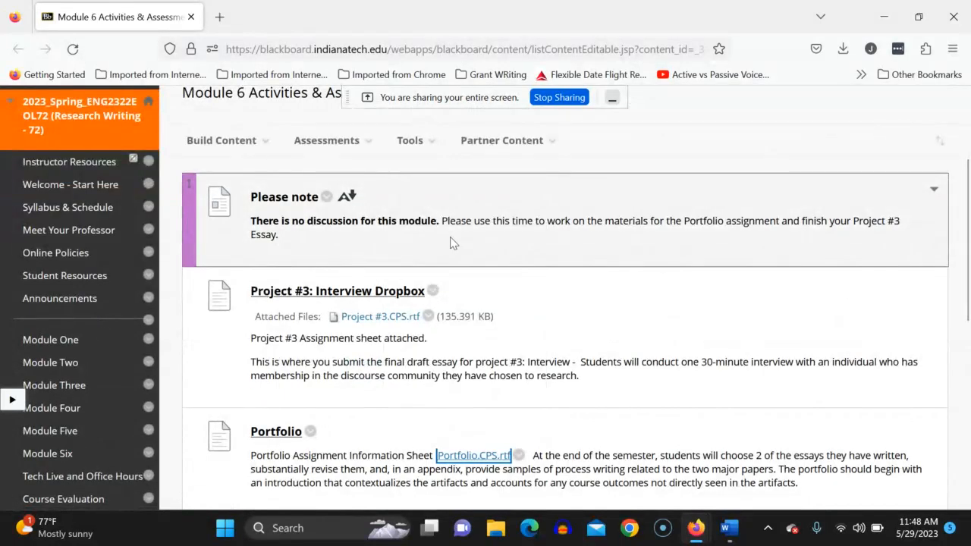
scroll(down, 3)
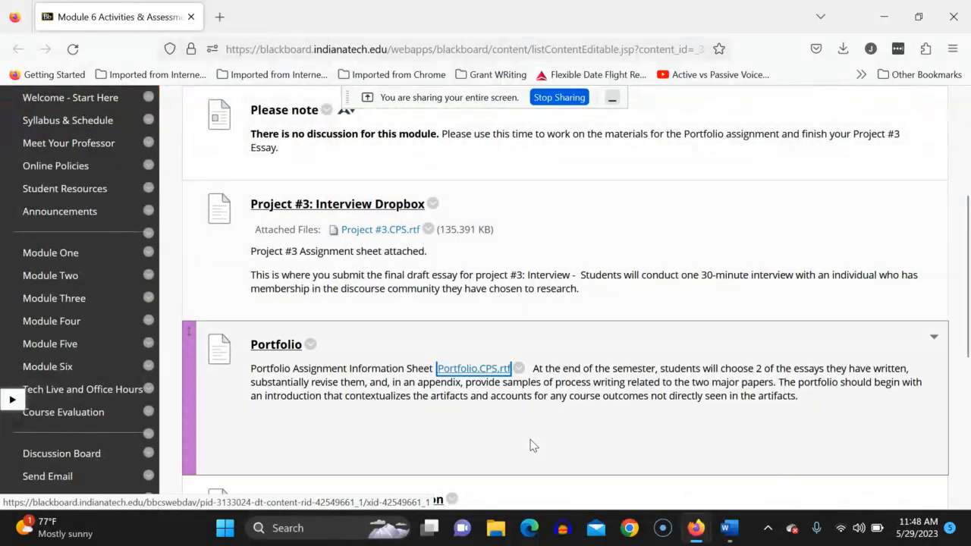
mouse_move(727, 527)
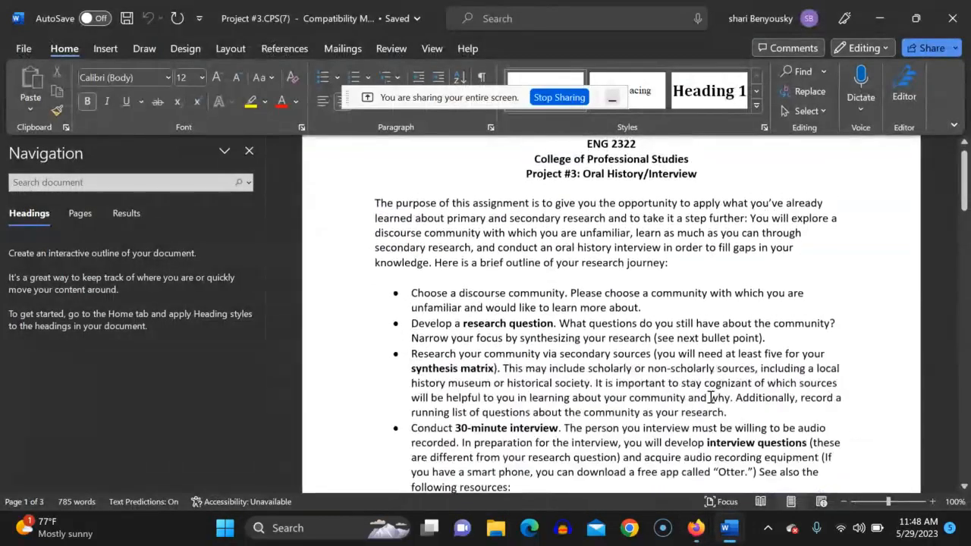
scroll(down, 3)
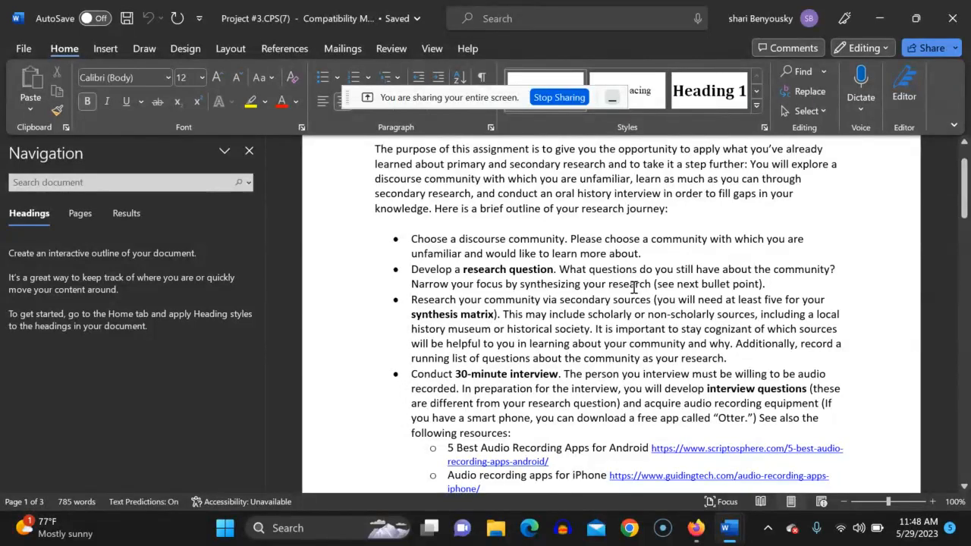
scroll(down, 3)
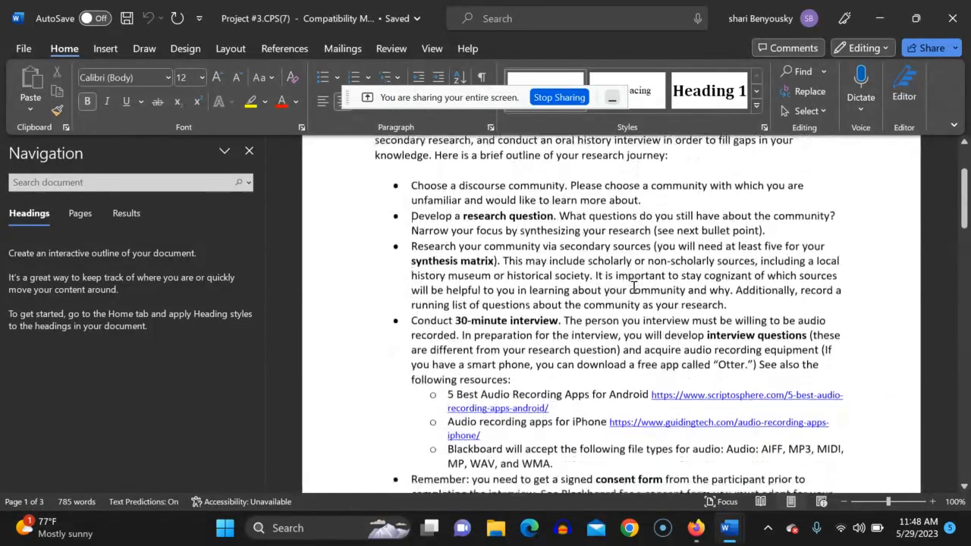
scroll(down, 3)
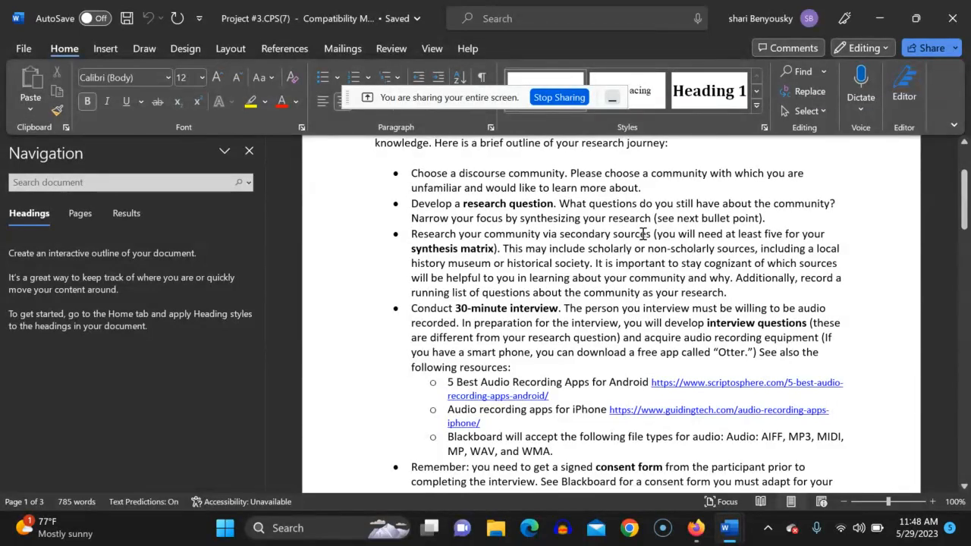
scroll(up, 3)
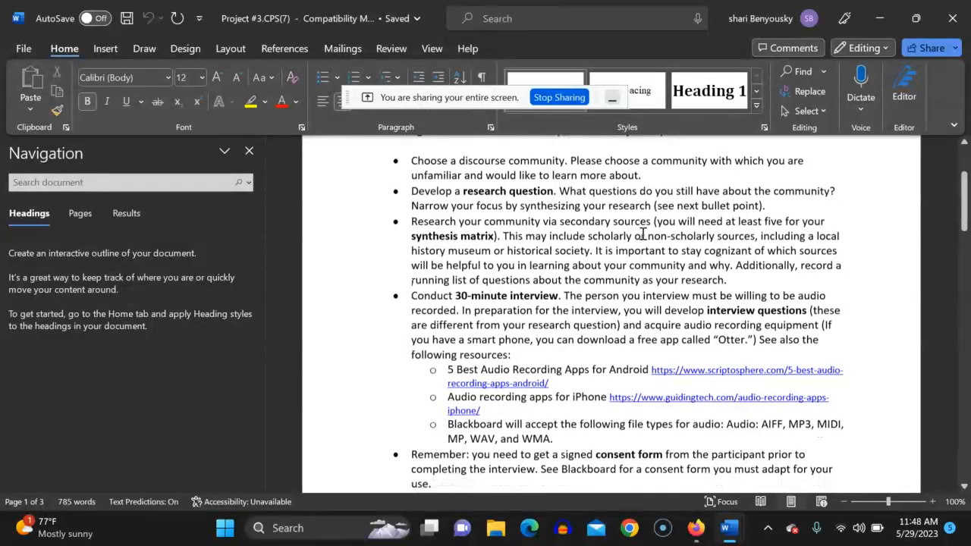
scroll(down, 3)
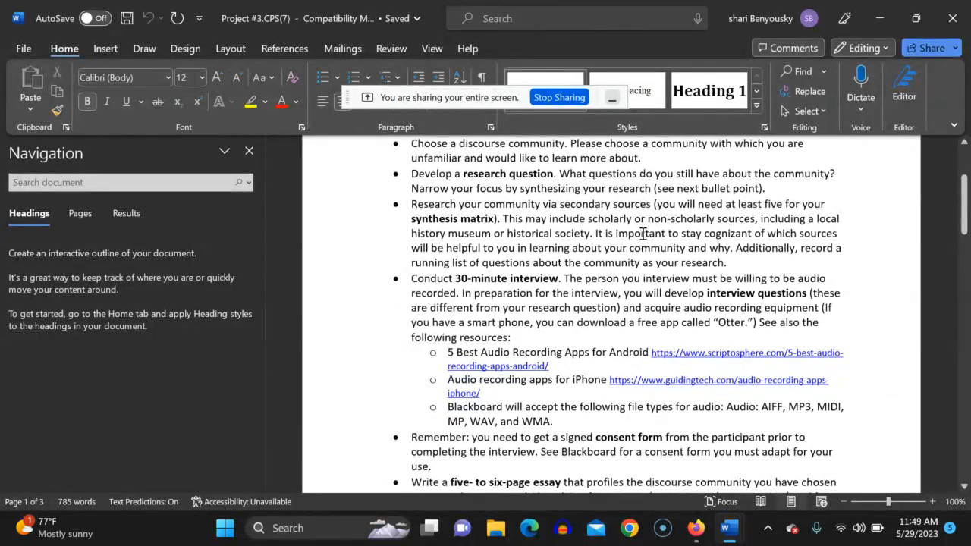
scroll(down, 3)
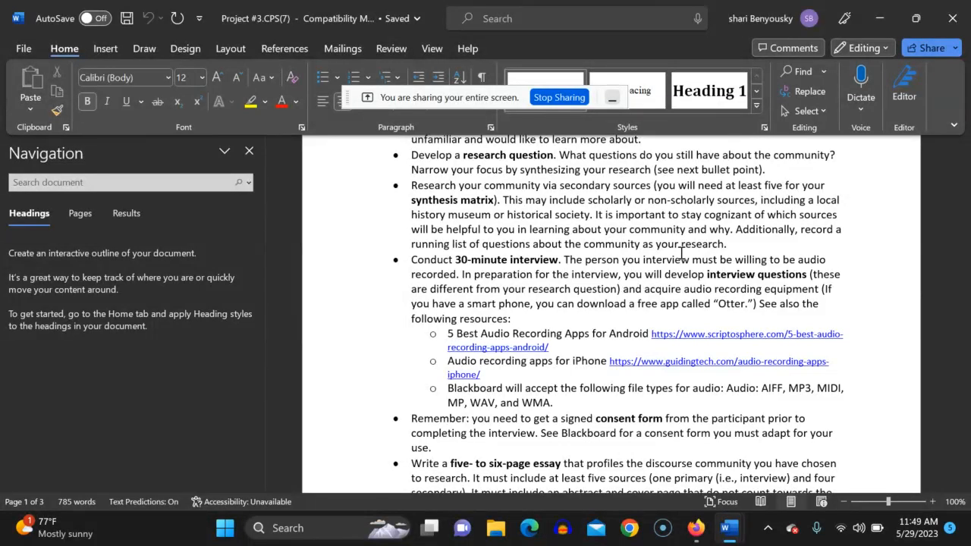
mouse_move(612, 246)
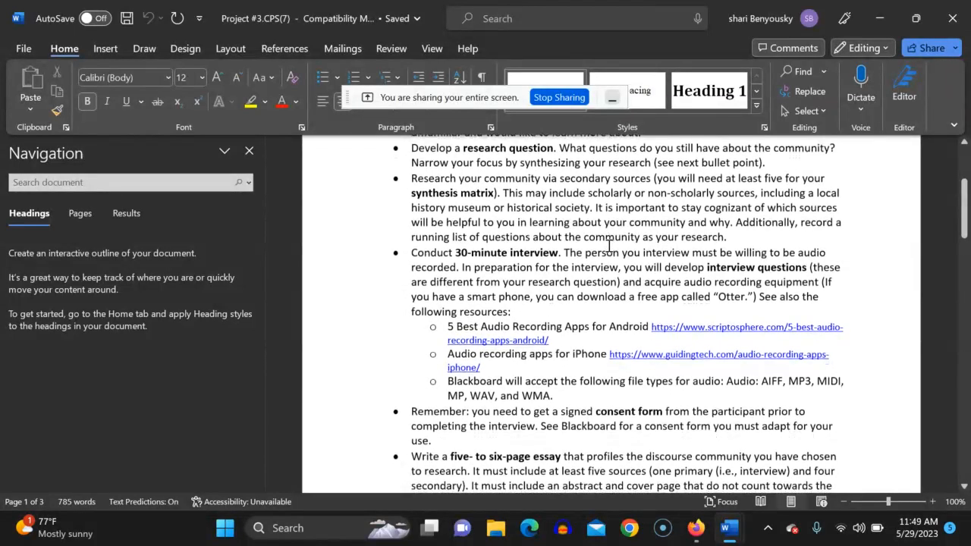
scroll(down, 3)
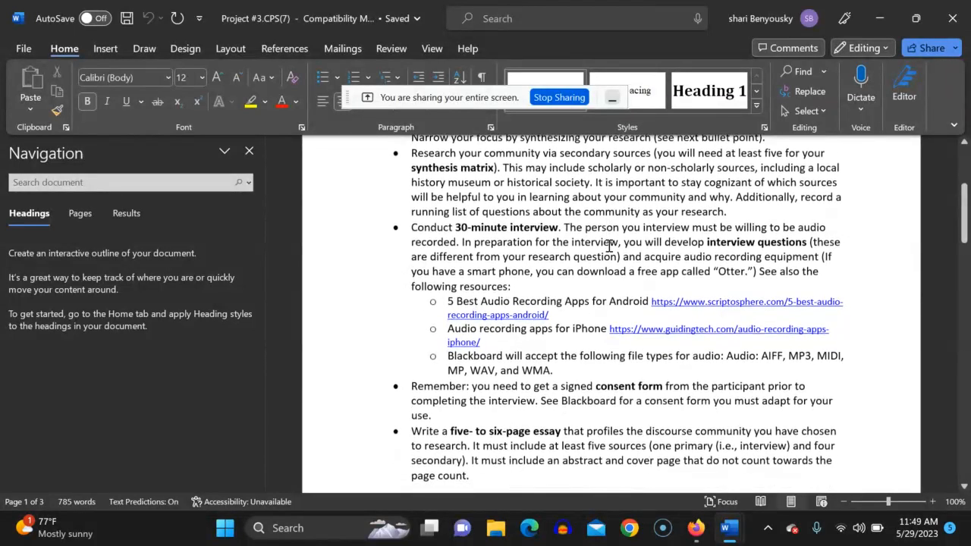
scroll(down, 3)
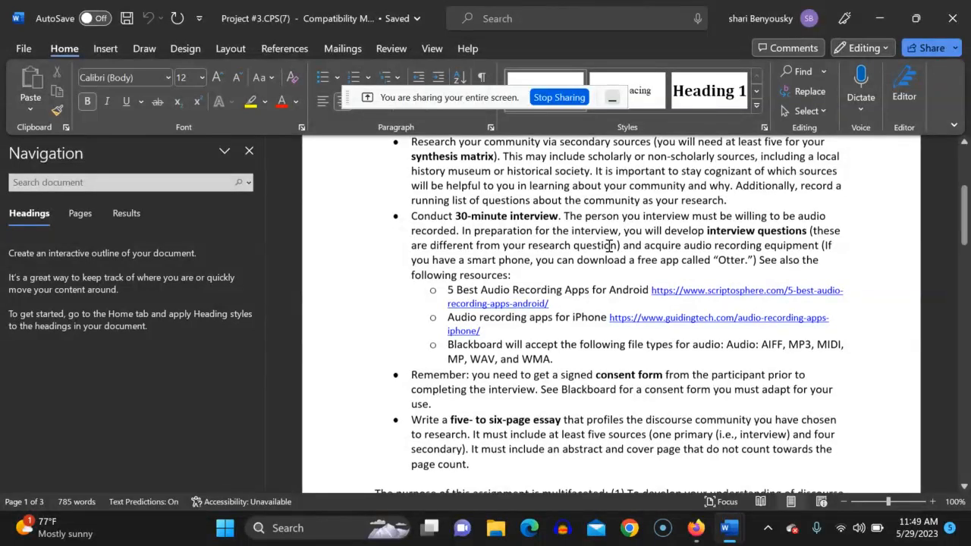
scroll(down, 3)
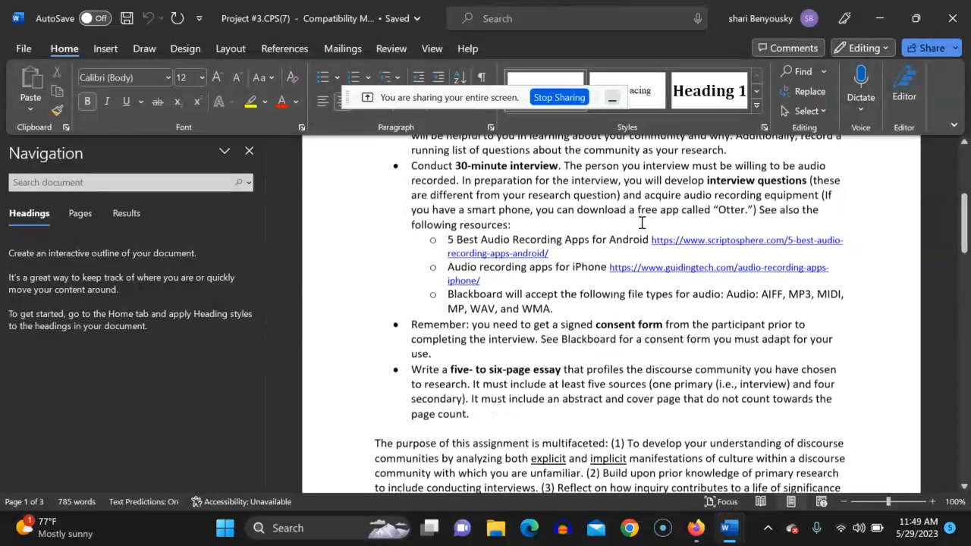
scroll(down, 3)
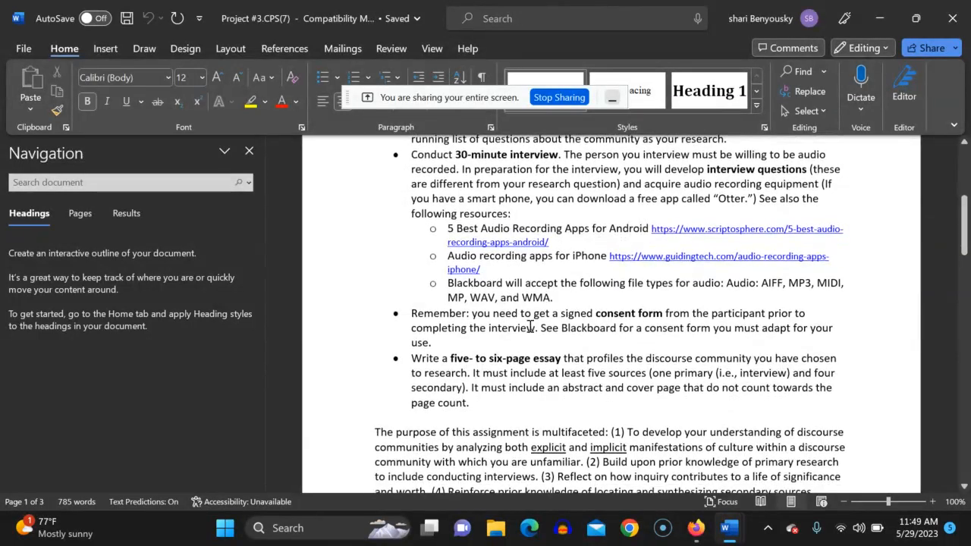
scroll(down, 3)
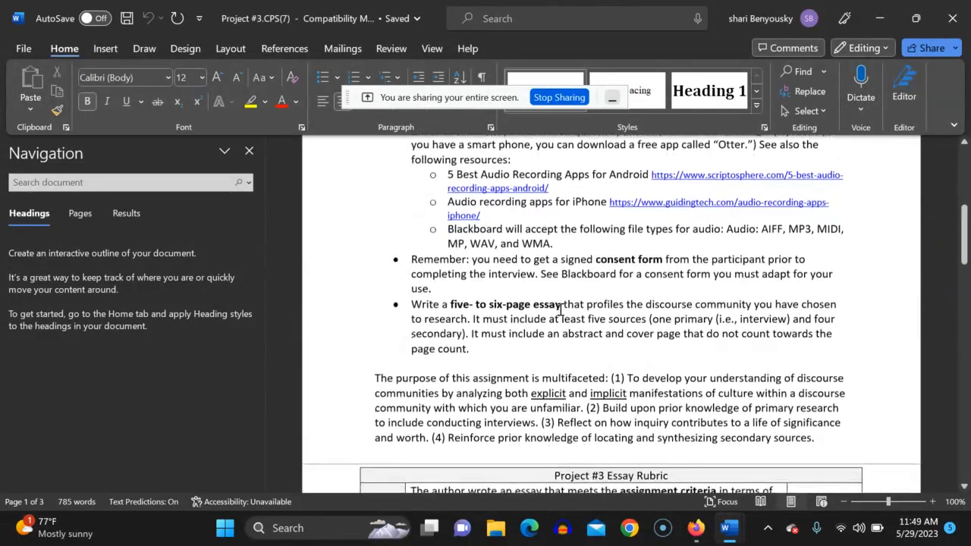
scroll(down, 3)
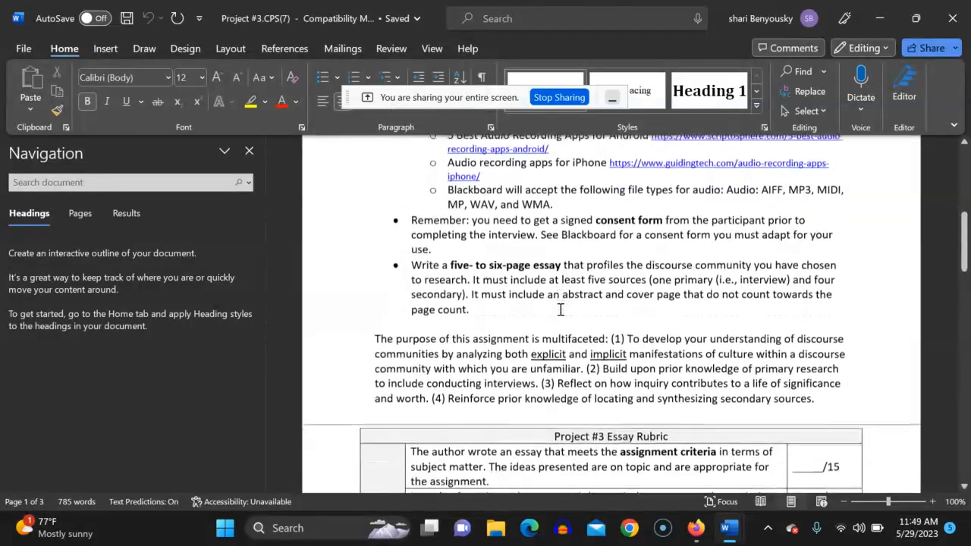
scroll(down, 3)
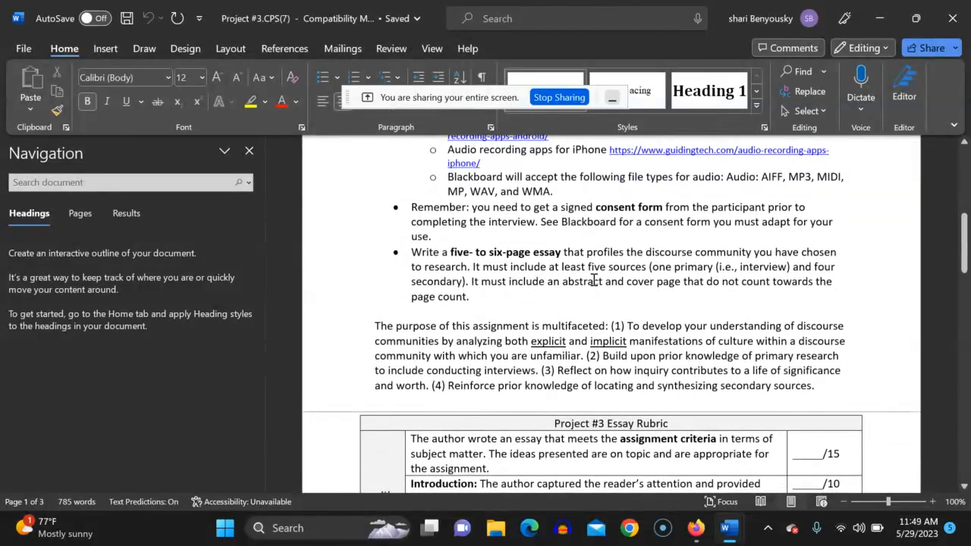
scroll(down, 3)
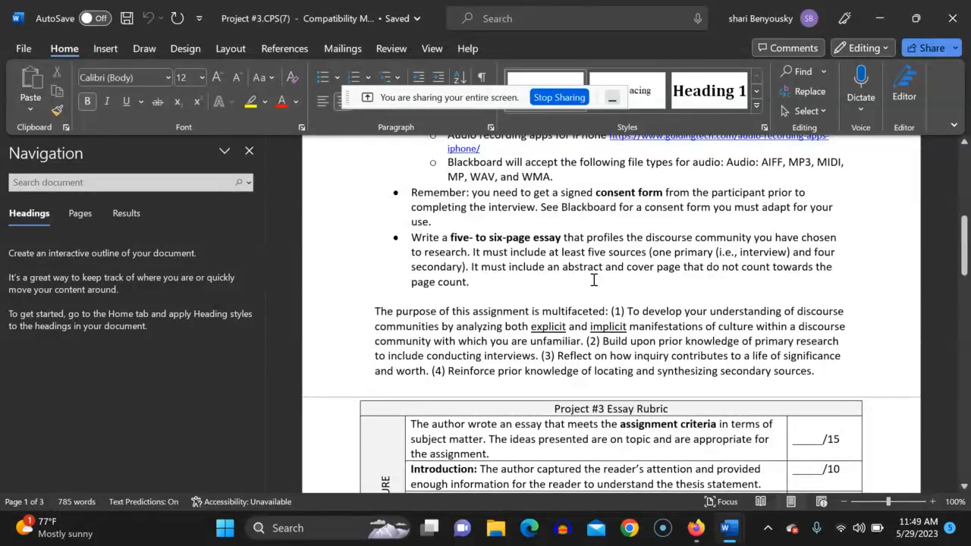
scroll(down, 3)
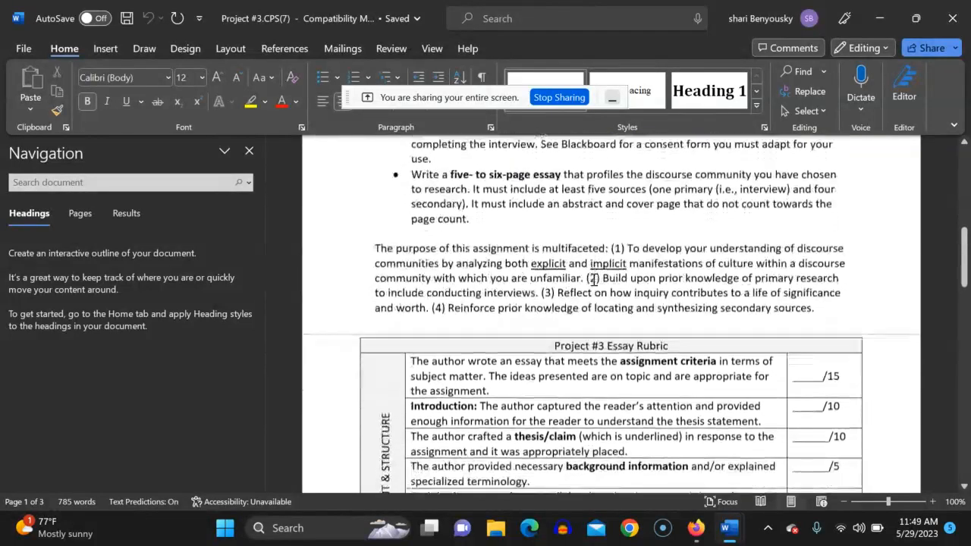
scroll(down, 3)
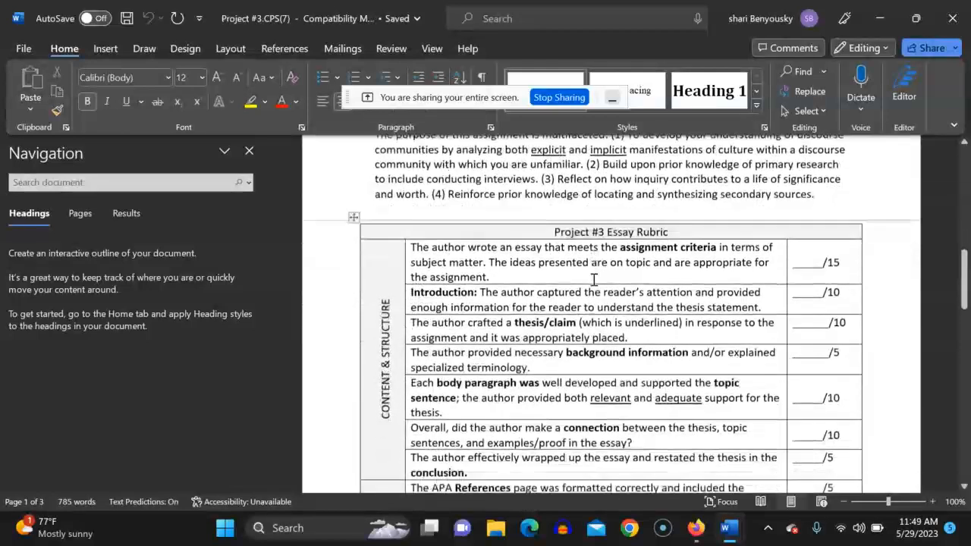
scroll(down, 3)
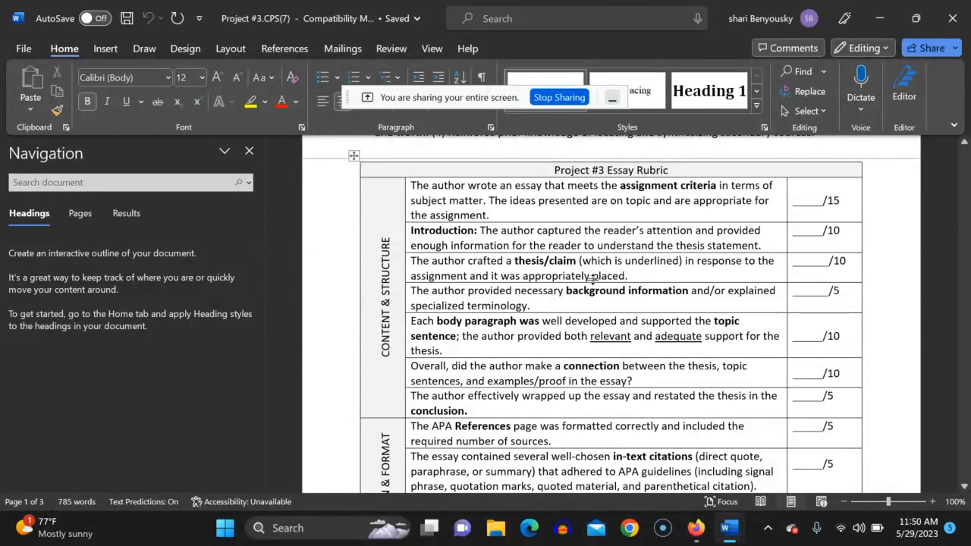
scroll(down, 3)
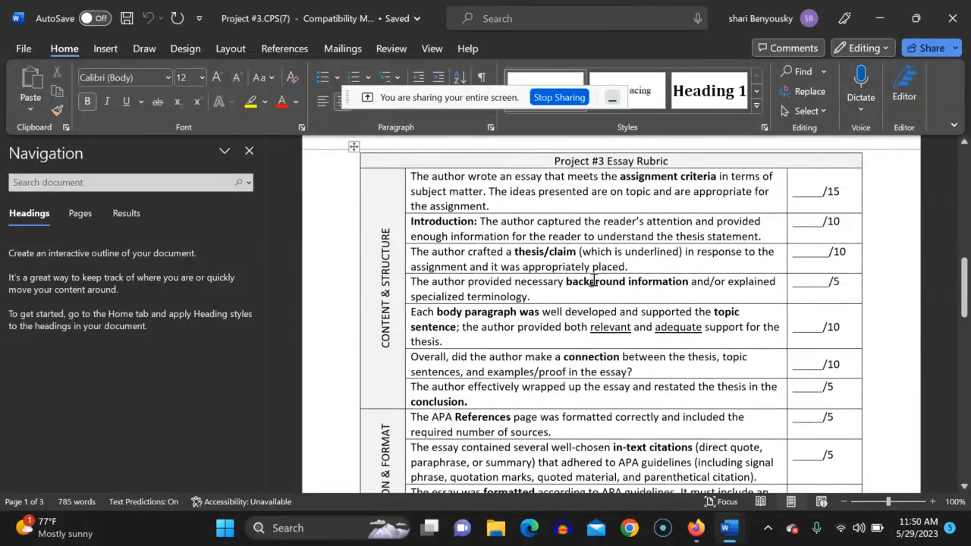
scroll(down, 3)
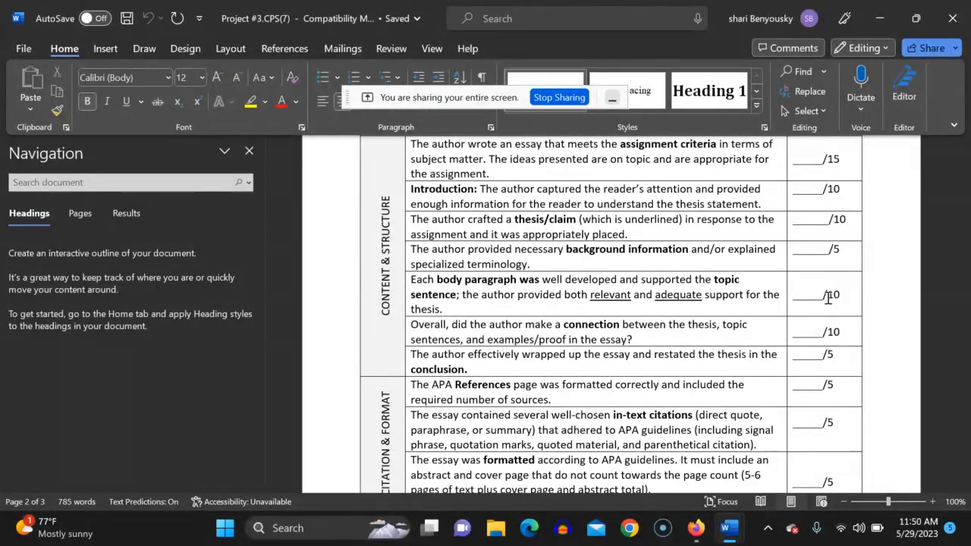
scroll(down, 3)
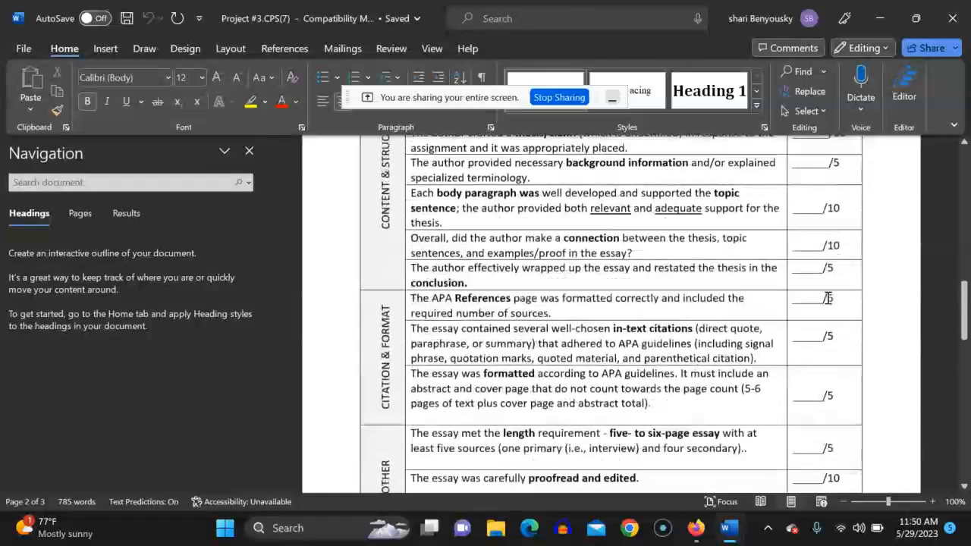
scroll(down, 3)
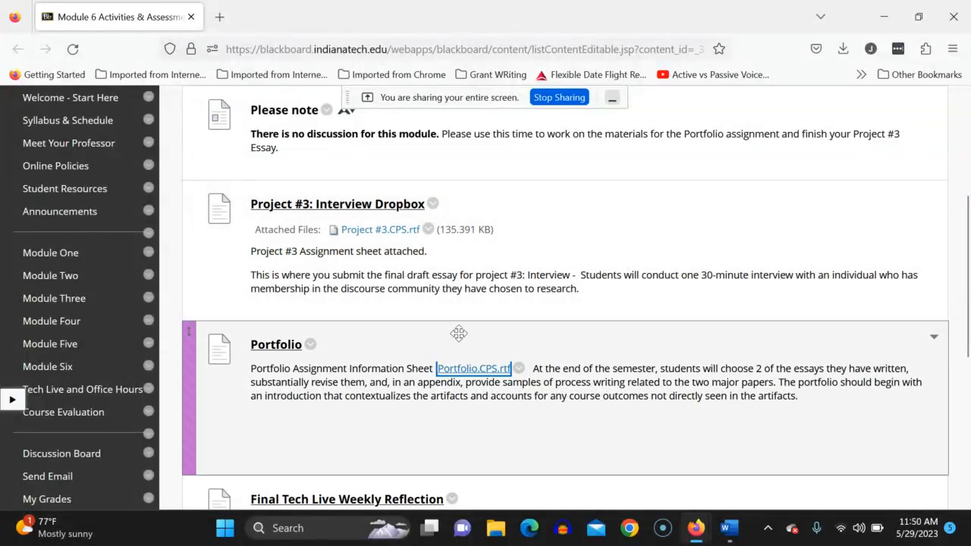
Review the Portfolio item, then bring the Portfolio.CPS assignment sheet to the front in Word
scroll(up, 3)
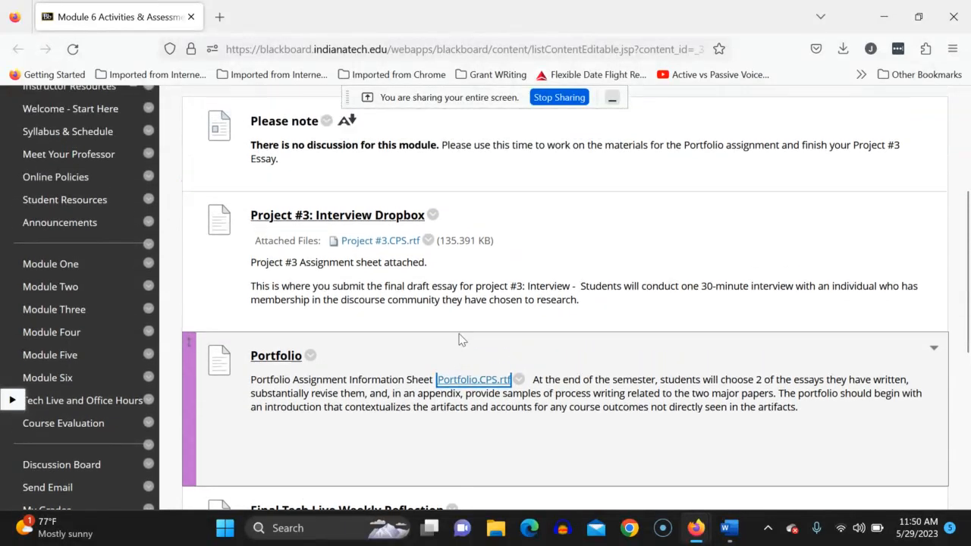
scroll(down, 3)
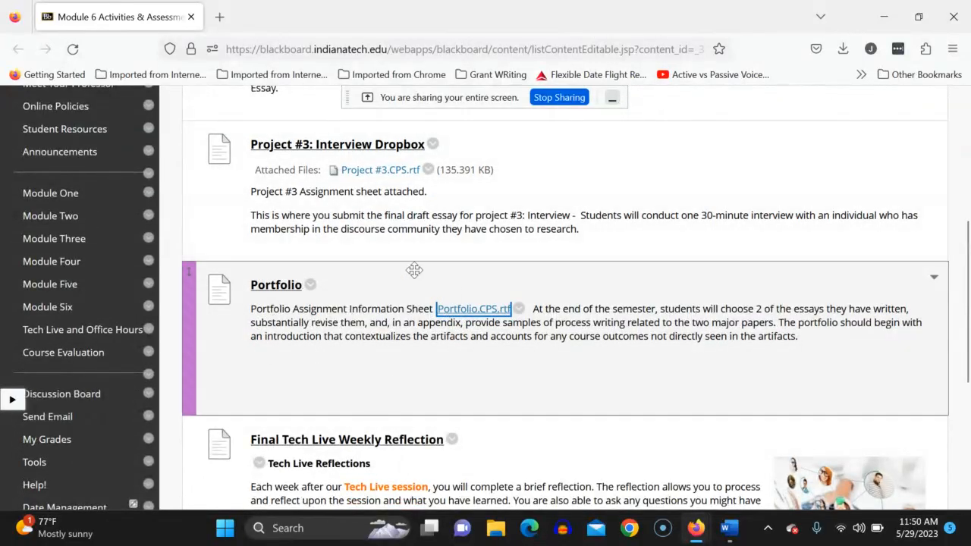
scroll(down, 3)
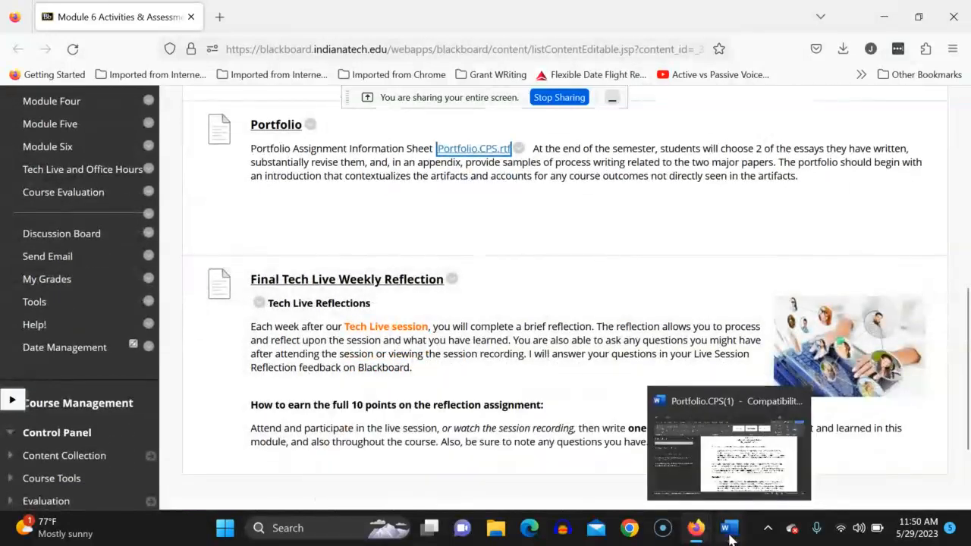
click(727, 443)
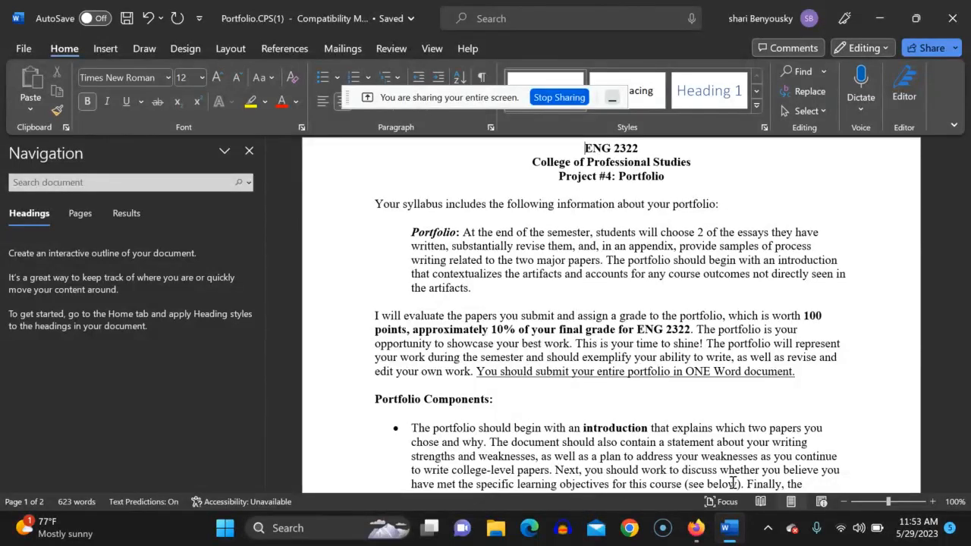
scroll(down, 3)
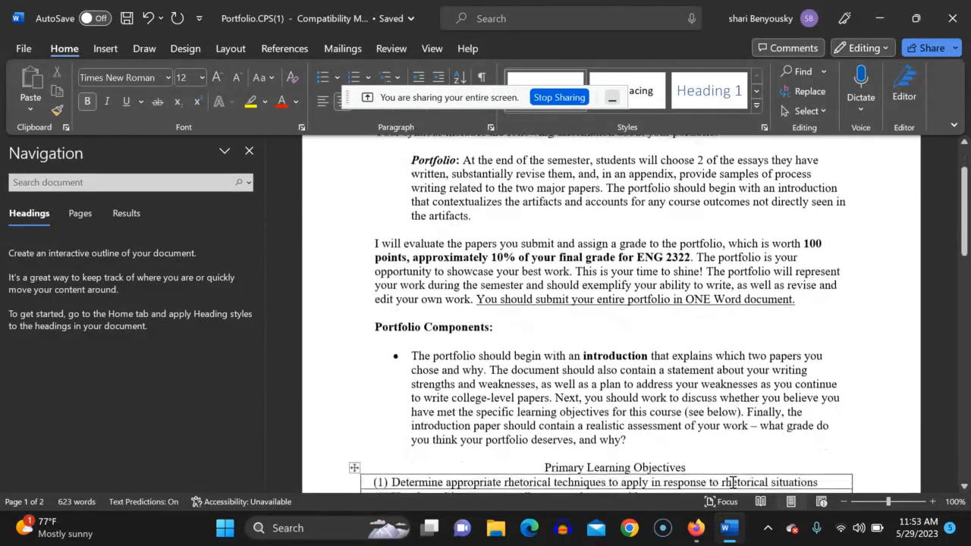
scroll(up, 3)
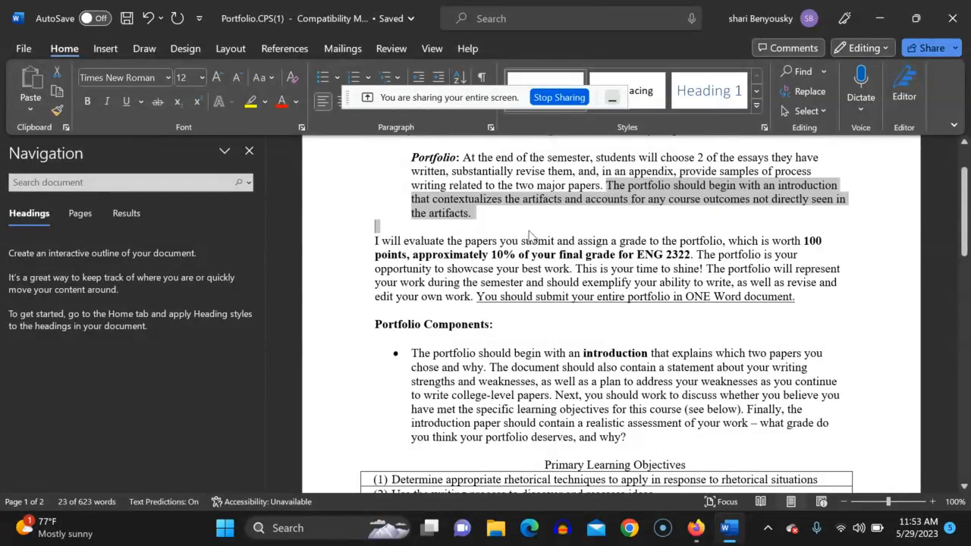
click(531, 220)
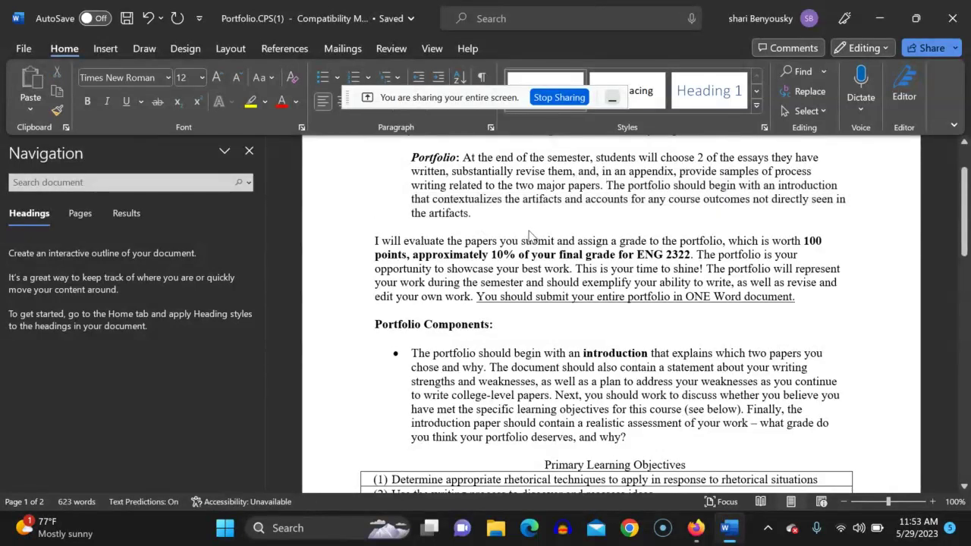
click(375, 224)
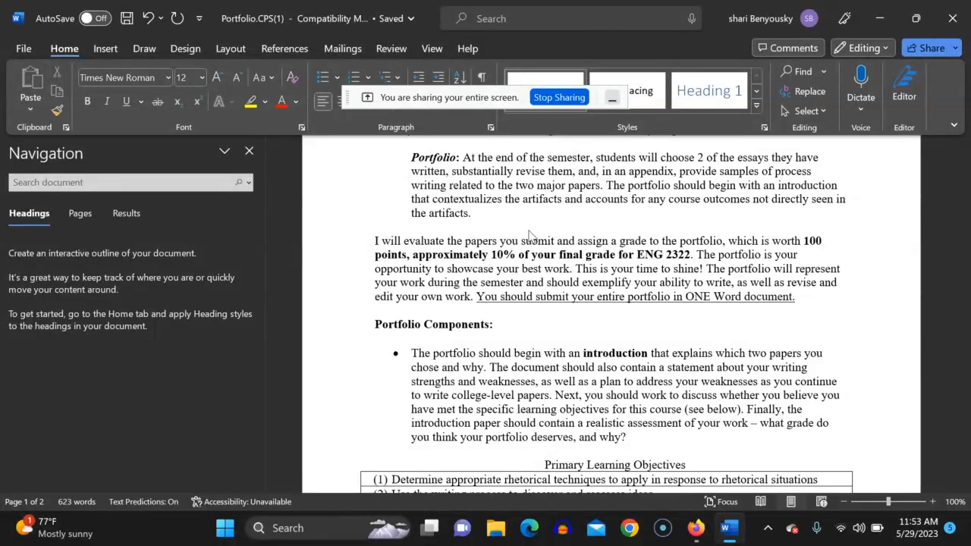
click(377, 226)
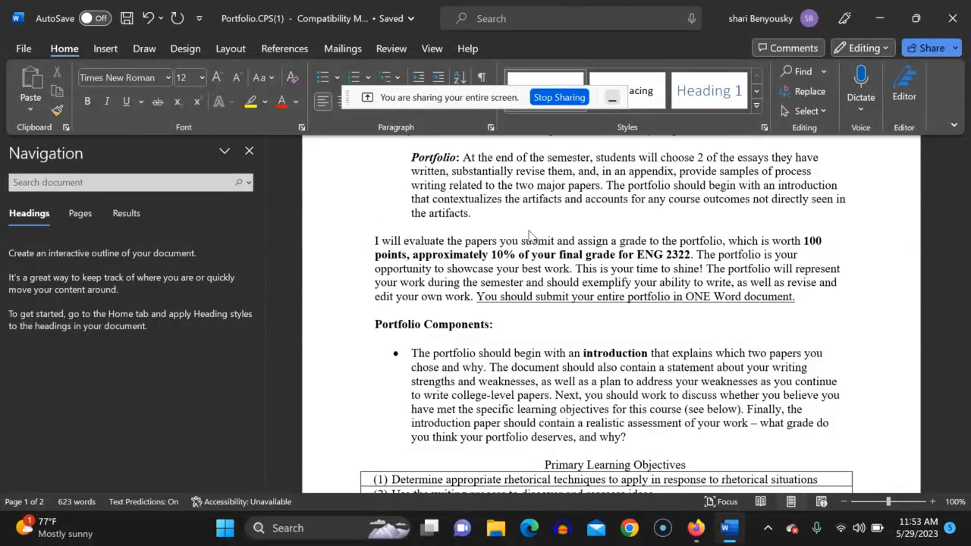
click(375, 225)
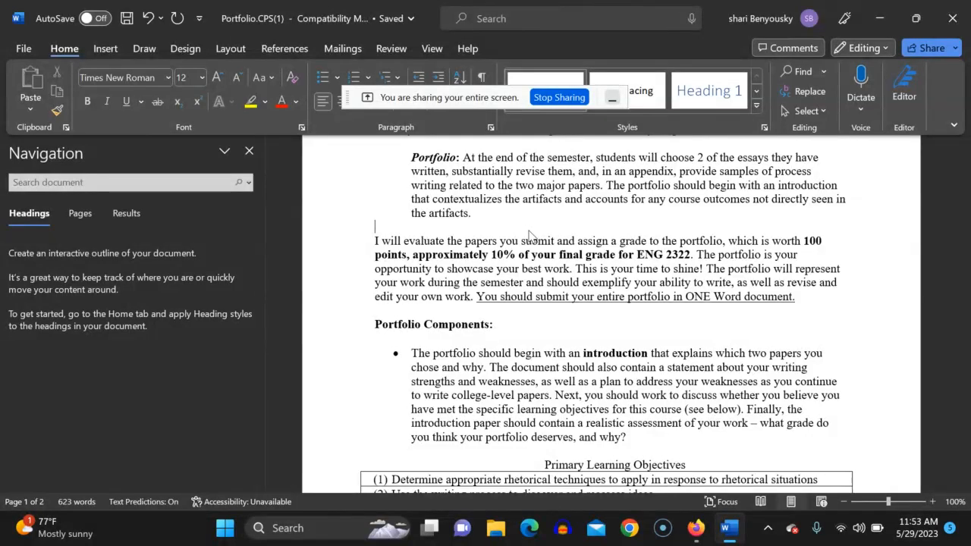
scroll(down, 3)
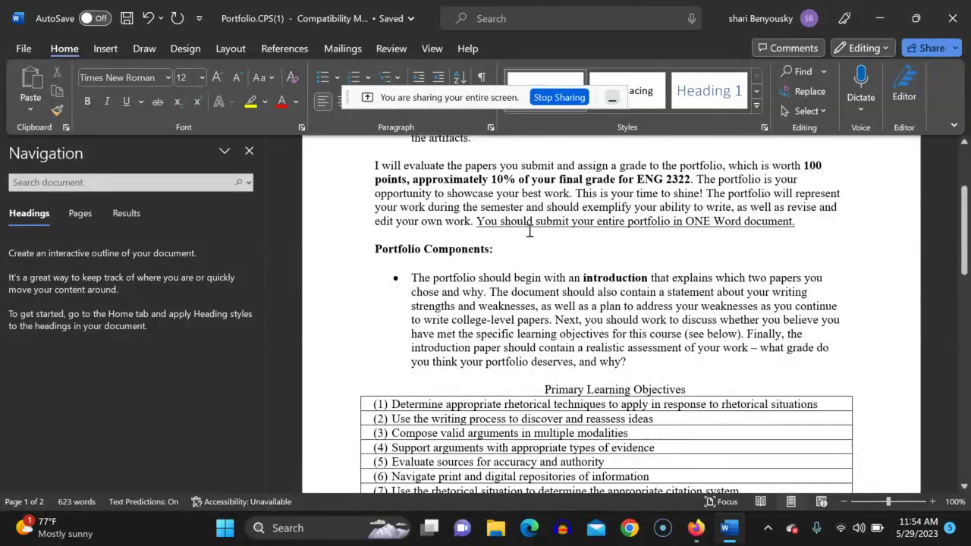
scroll(down, 3)
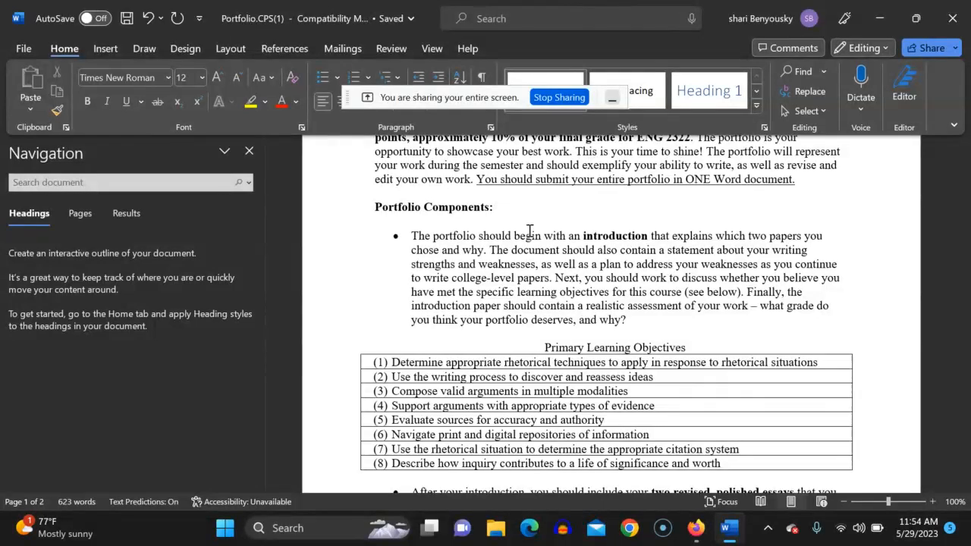
scroll(down, 3)
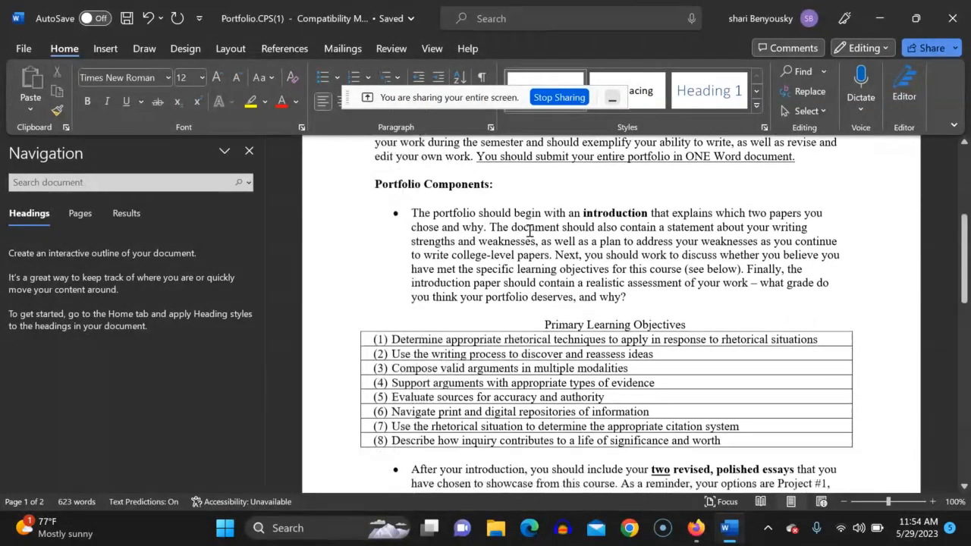
scroll(down, 3)
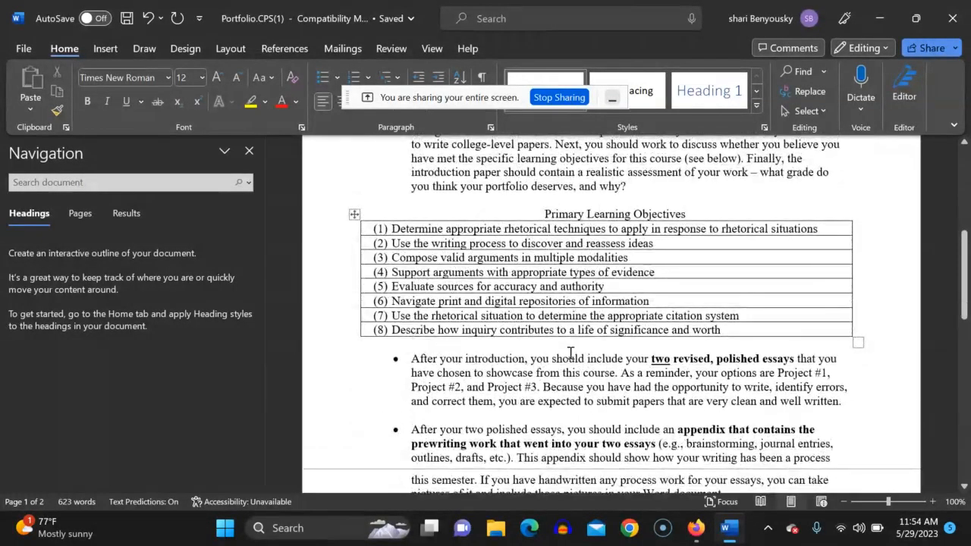
scroll(up, 3)
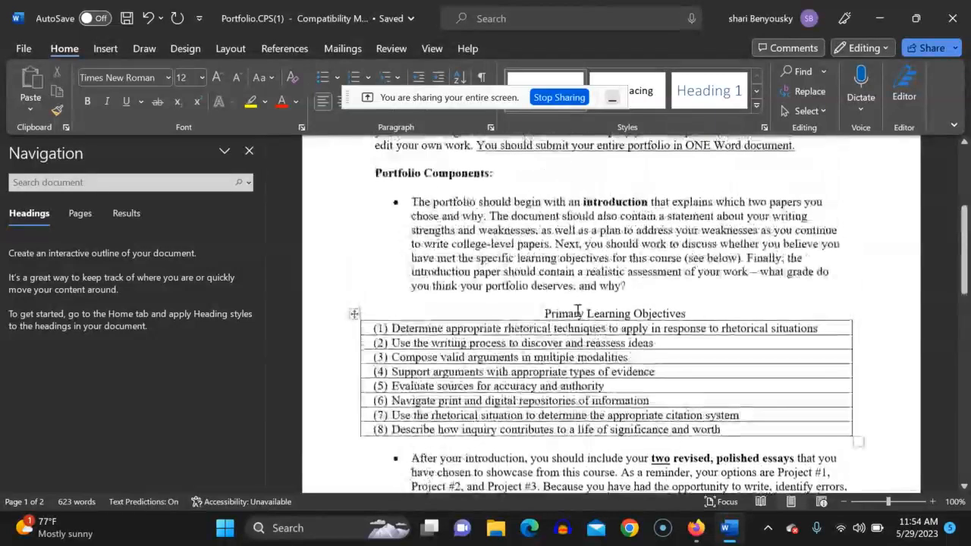
mouse_move(710, 373)
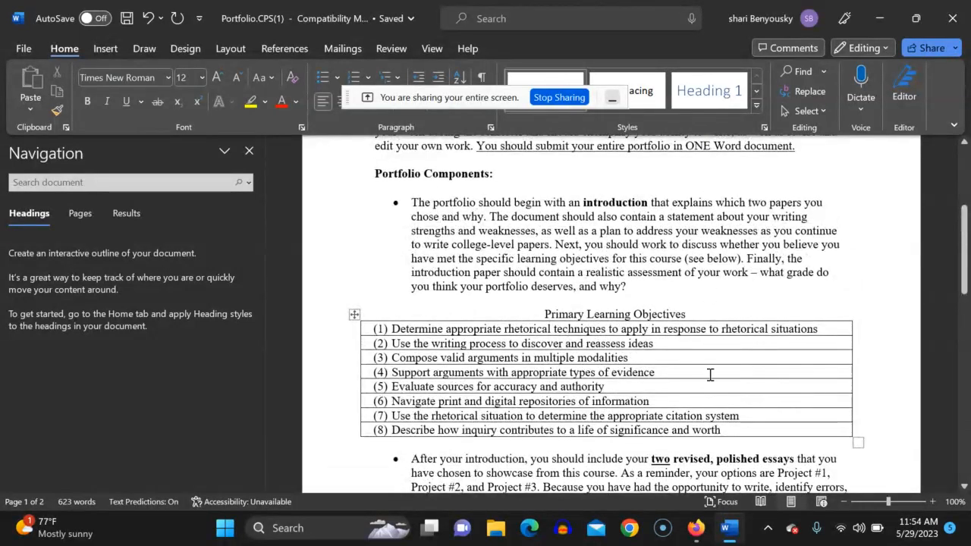
scroll(down, 3)
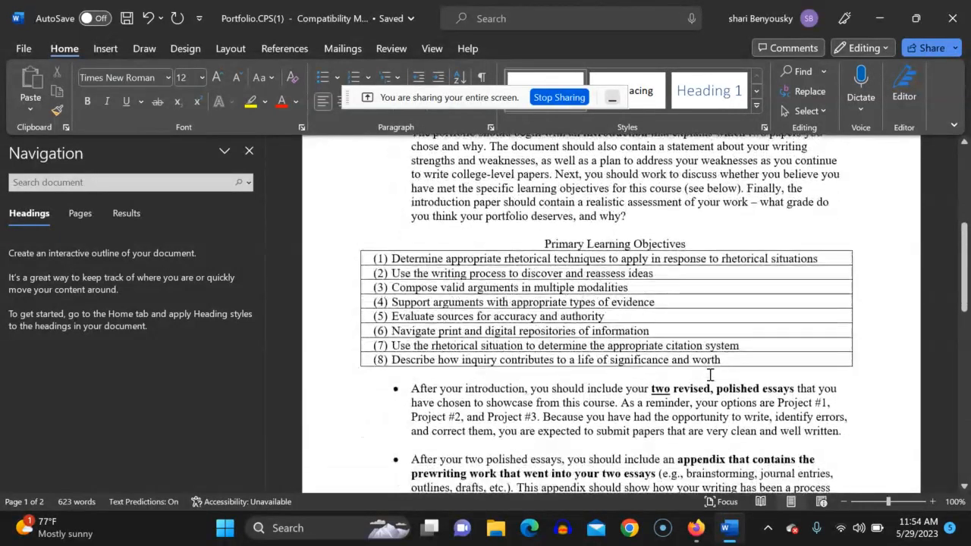
scroll(down, 3)
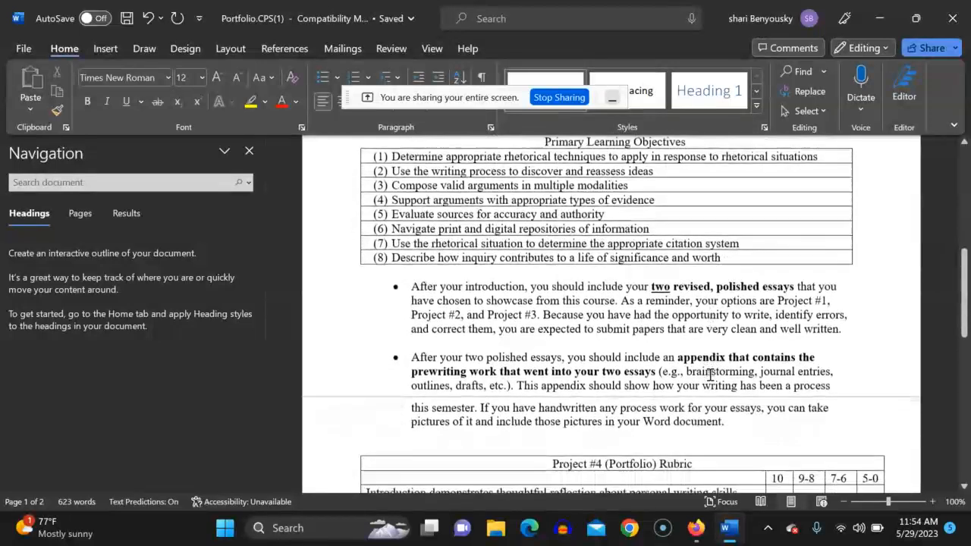
scroll(up, 3)
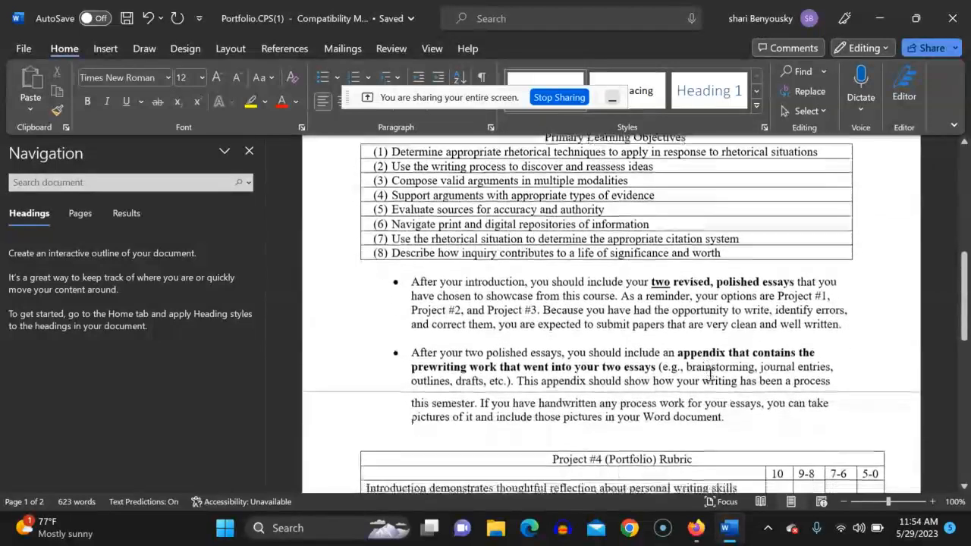
scroll(down, 3)
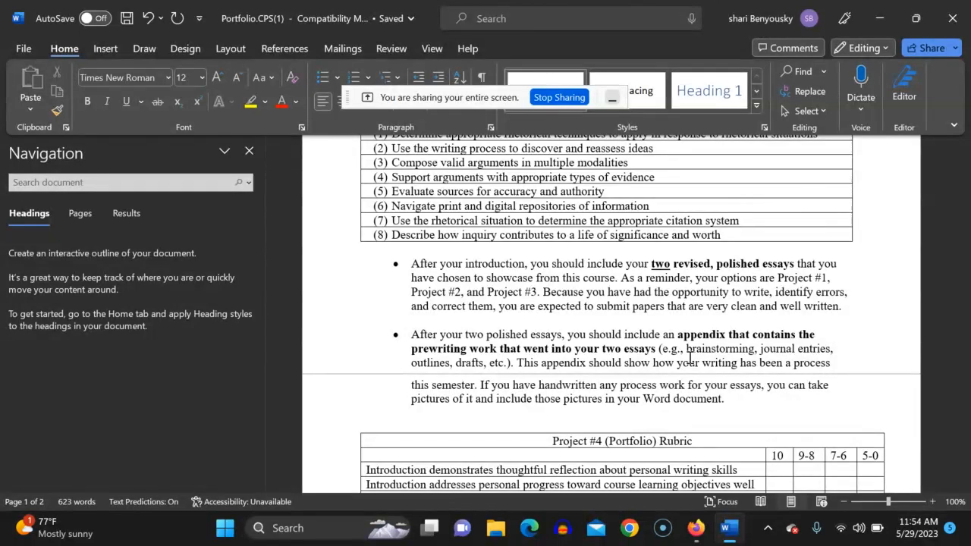
scroll(down, 3)
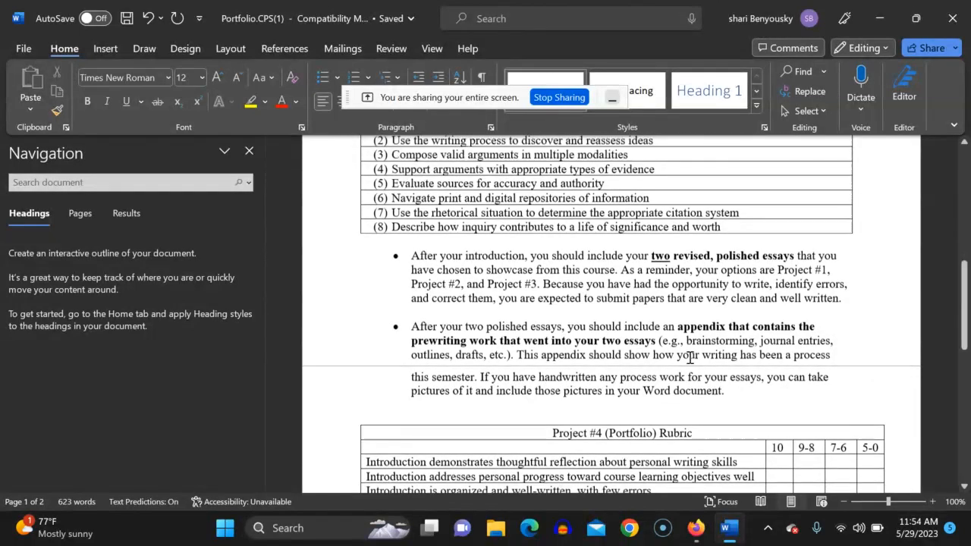
scroll(down, 3)
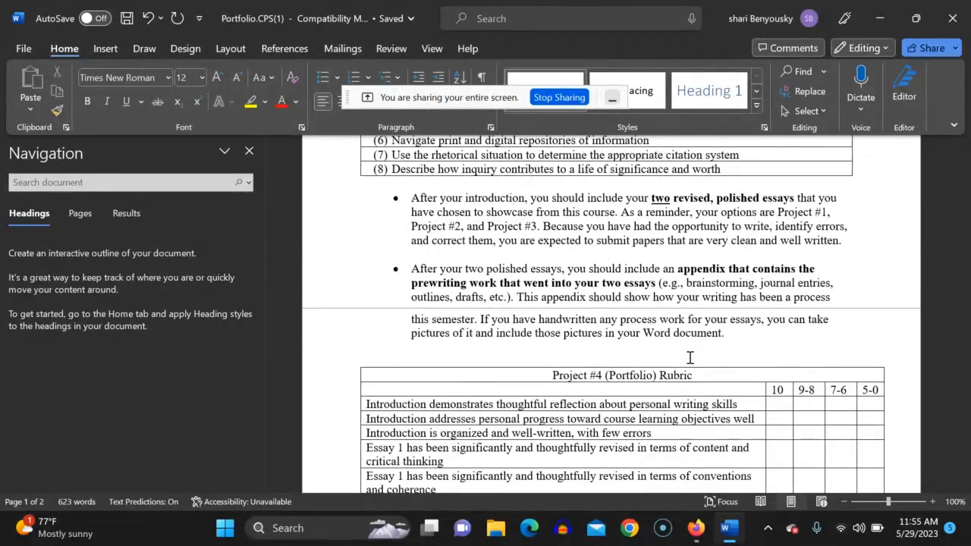
scroll(down, 3)
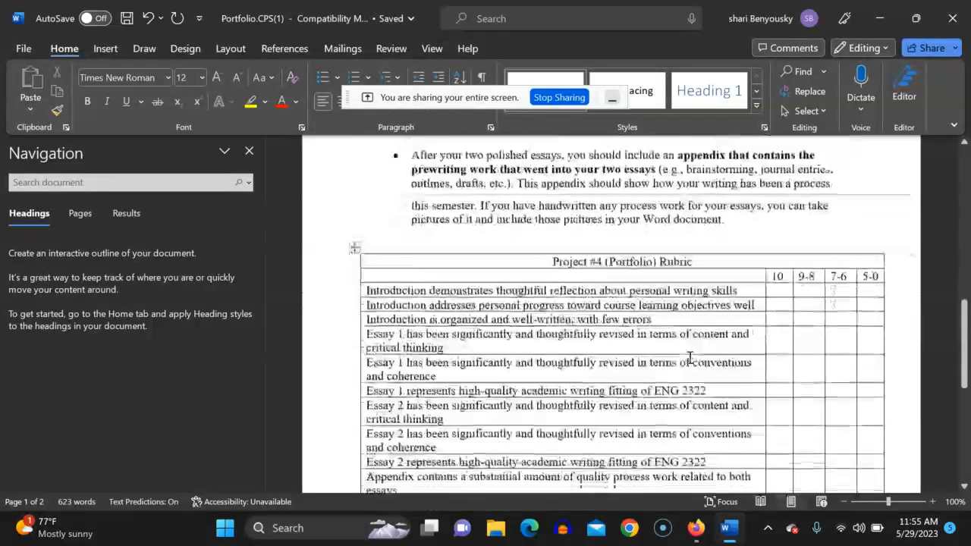
scroll(down, 3)
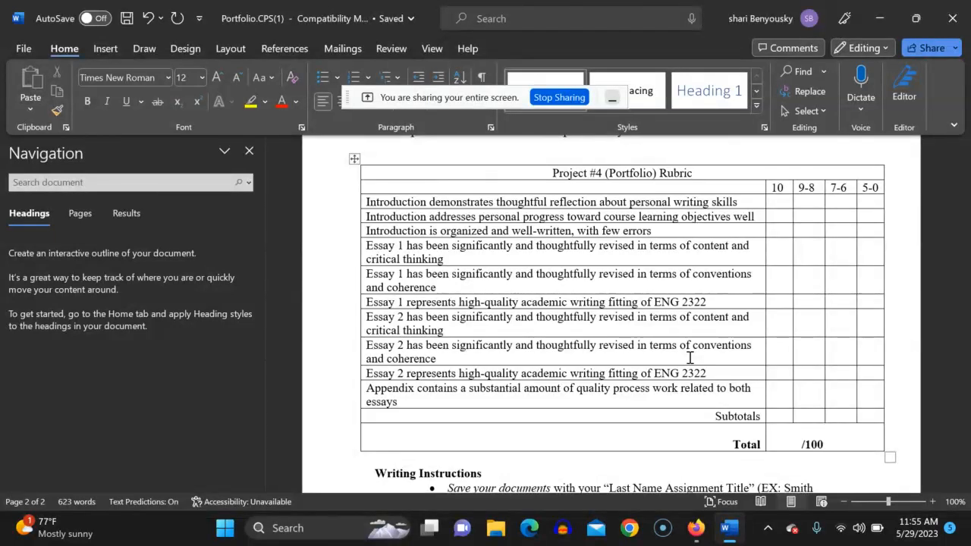
scroll(down, 3)
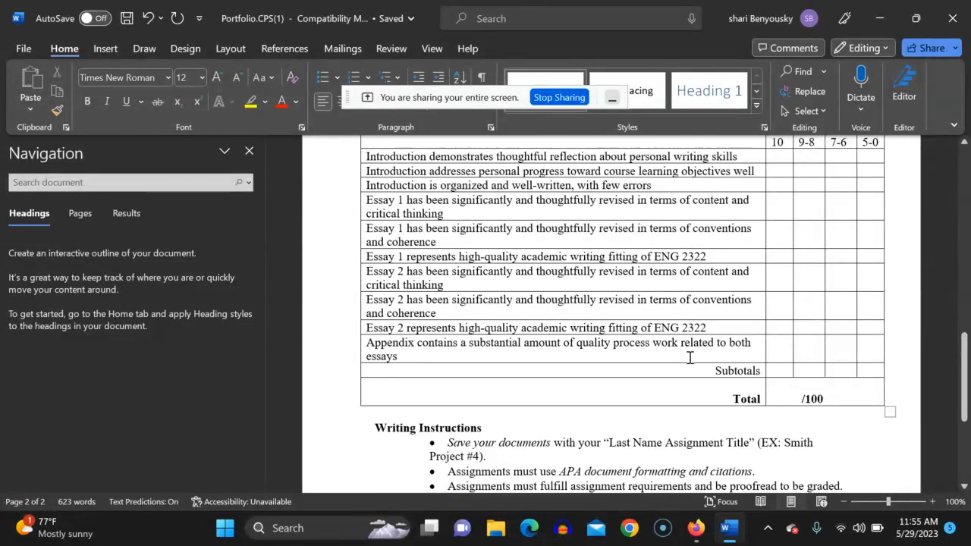
scroll(down, 3)
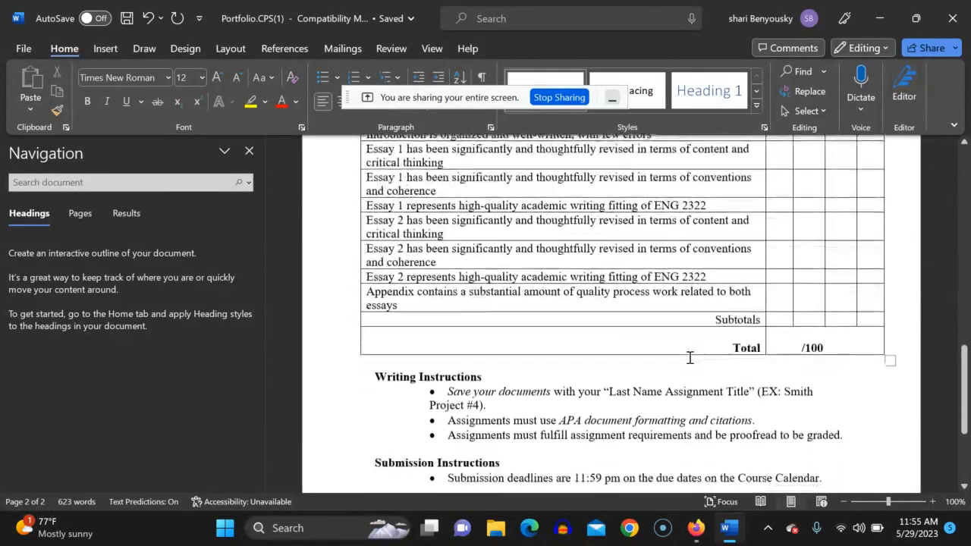
scroll(down, 3)
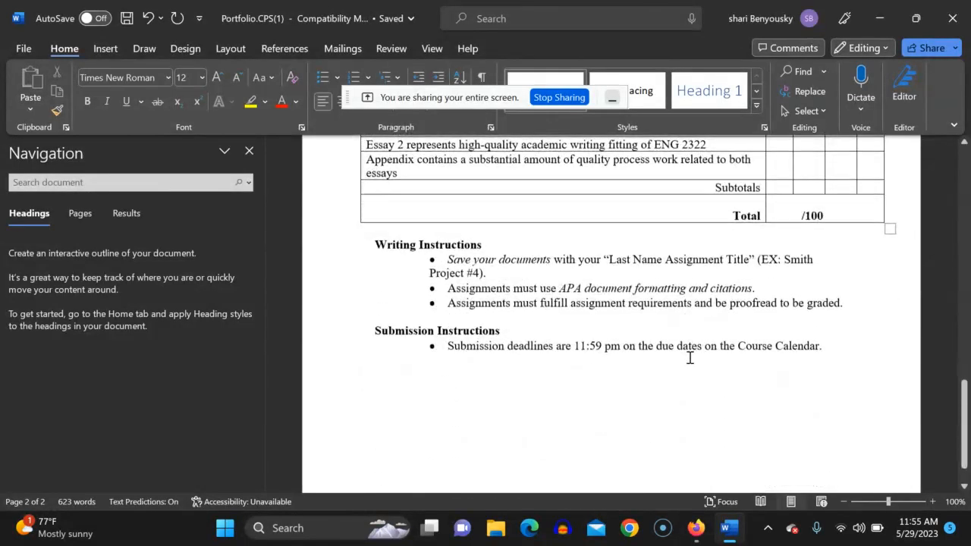
scroll(down, 3)
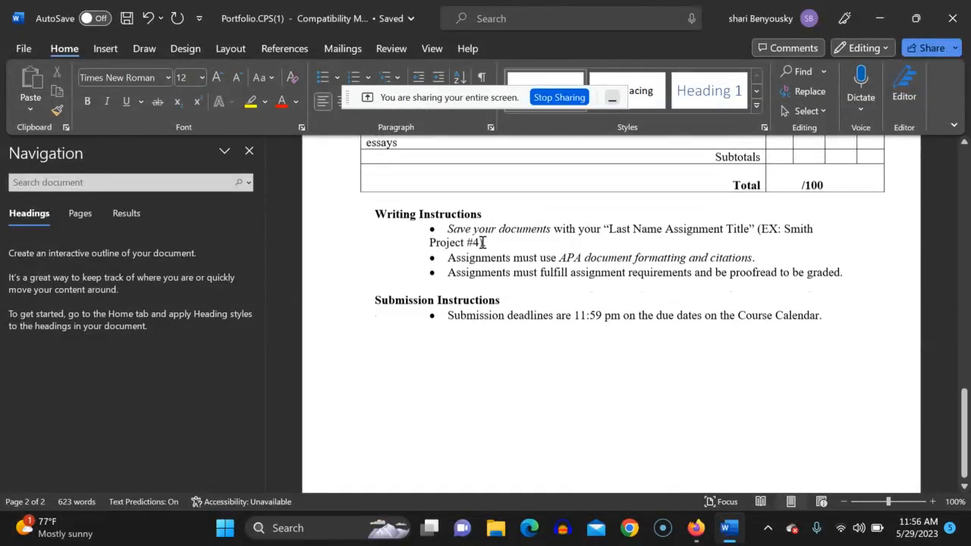
scroll(up, 3)
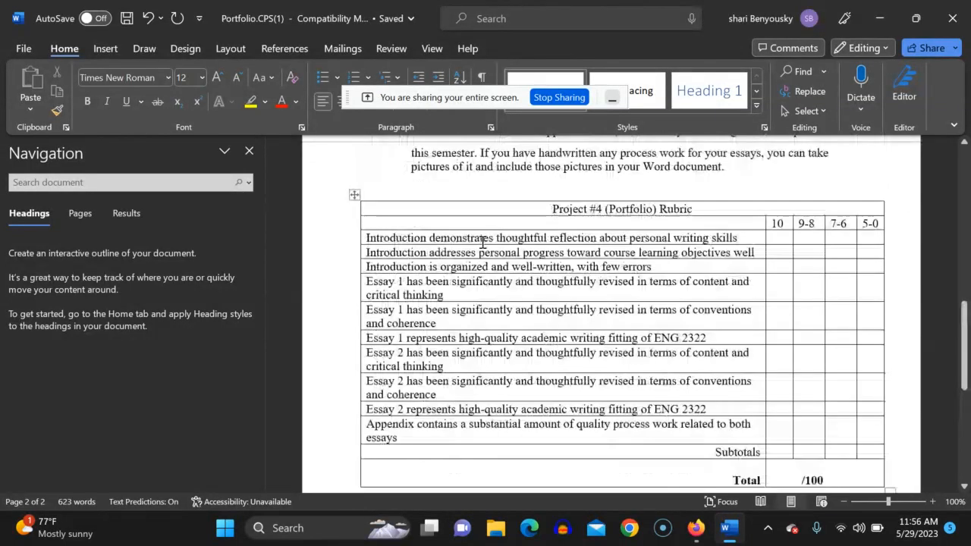
scroll(up, 3)
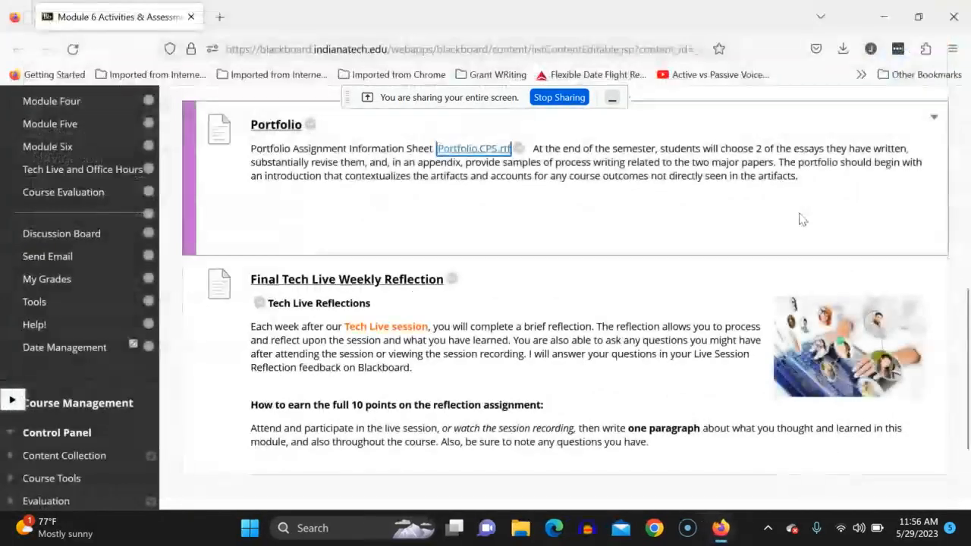
Scroll past the Portfolio and Final Tech Live Weekly Reflection items on the assignments page
scroll(up, 3)
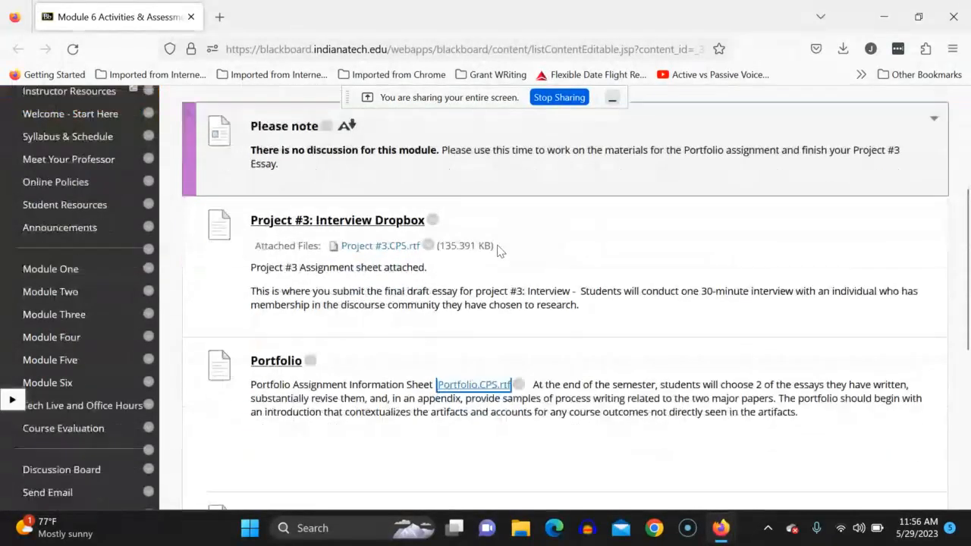
scroll(down, 3)
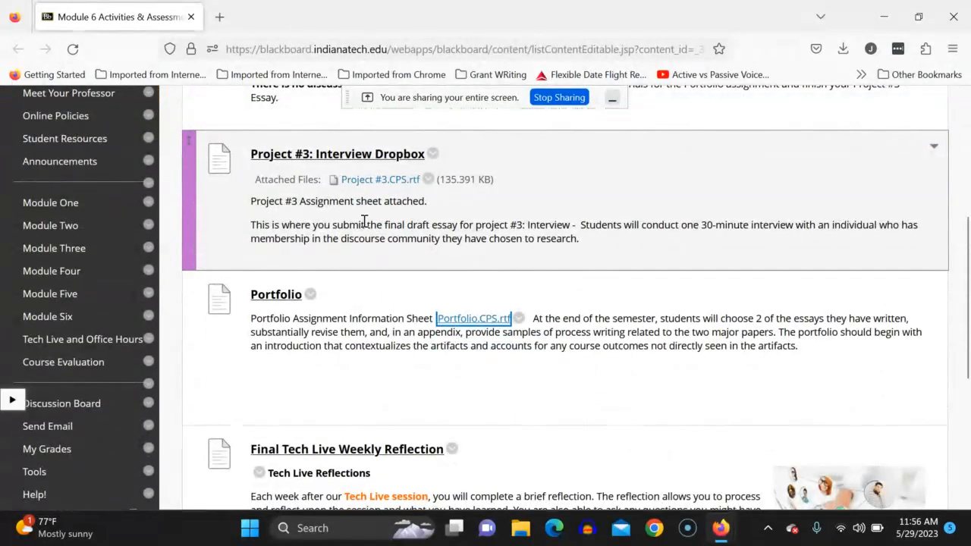
scroll(down, 3)
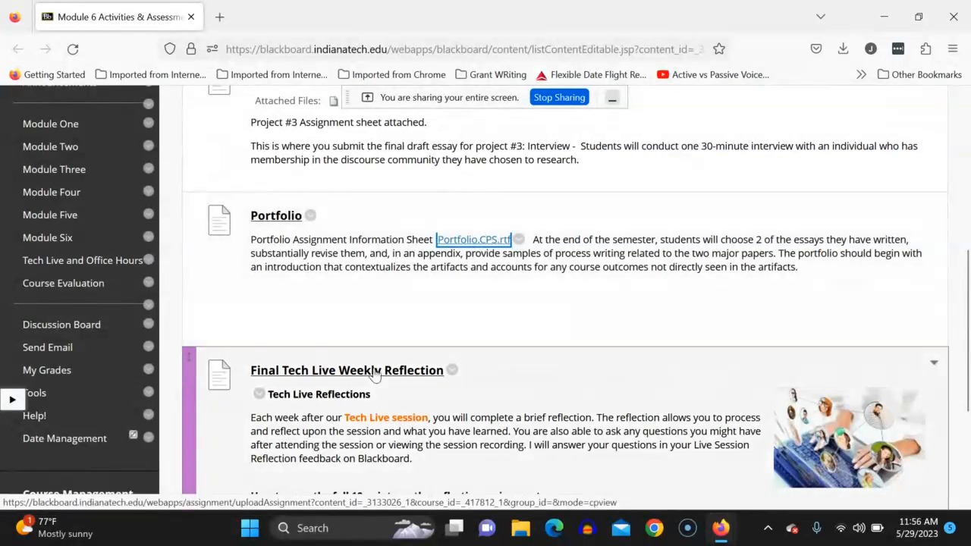
scroll(down, 3)
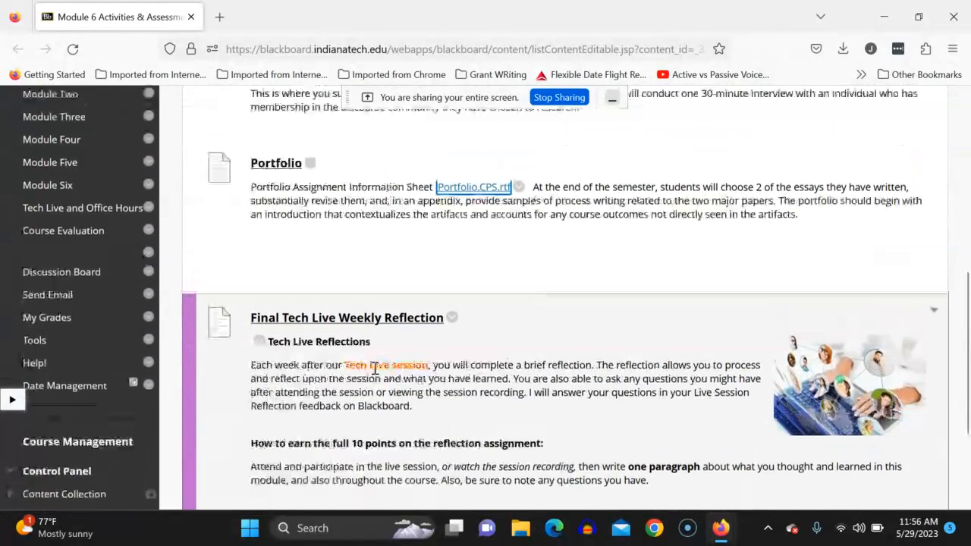
scroll(down, 3)
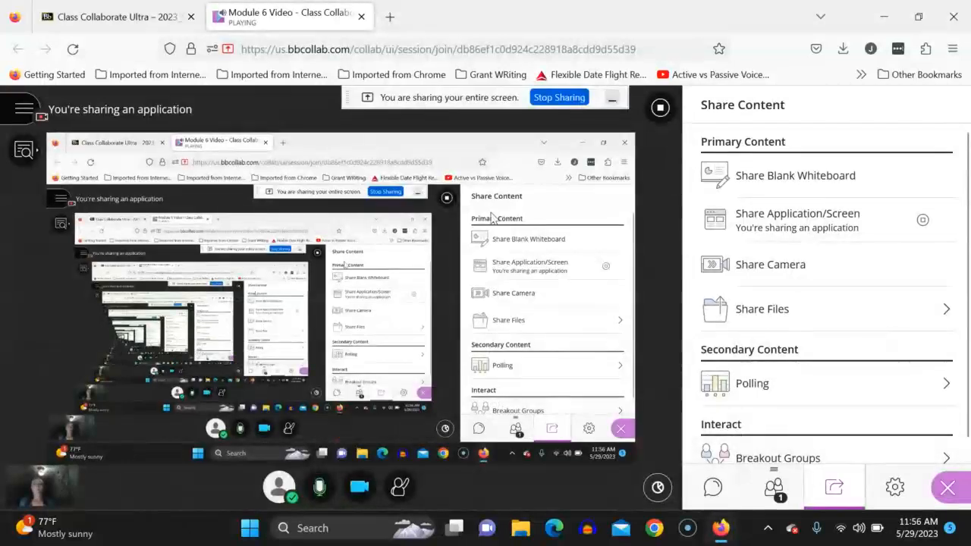
mouse_move(719, 528)
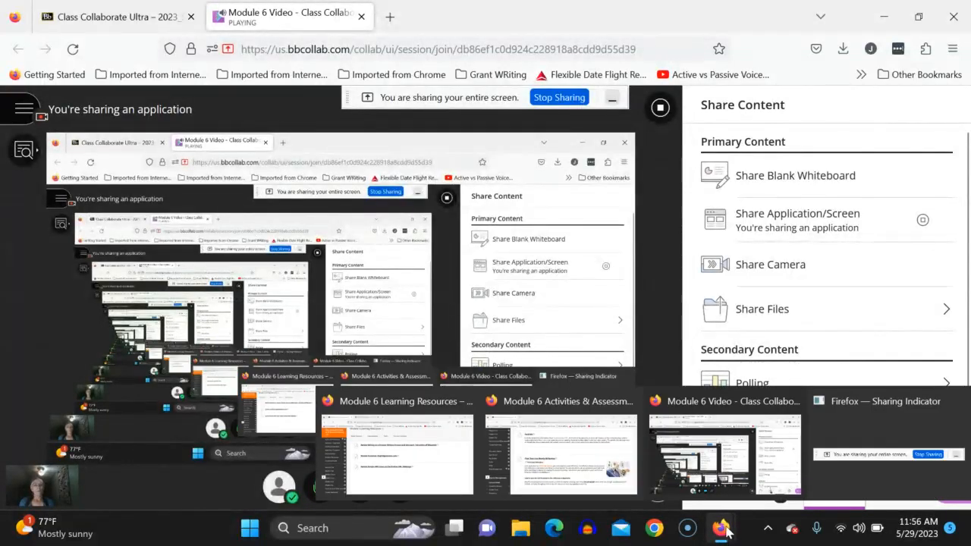
Switch from Collaborate Ultra to the Module 6 Learning Resources browser window
click(560, 452)
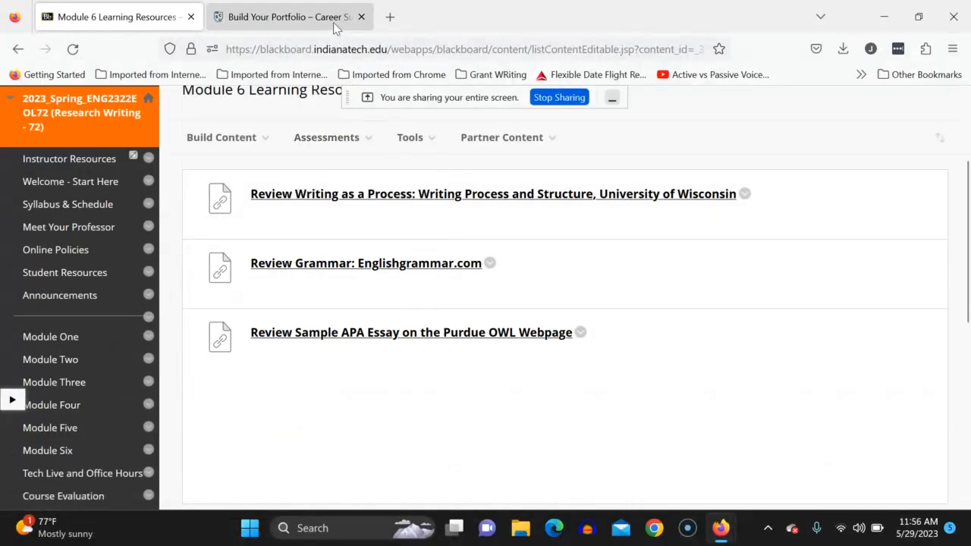
Show the Build Your Portfolio page and make its 'How to Create ePortfolios' video full screen
click(288, 17)
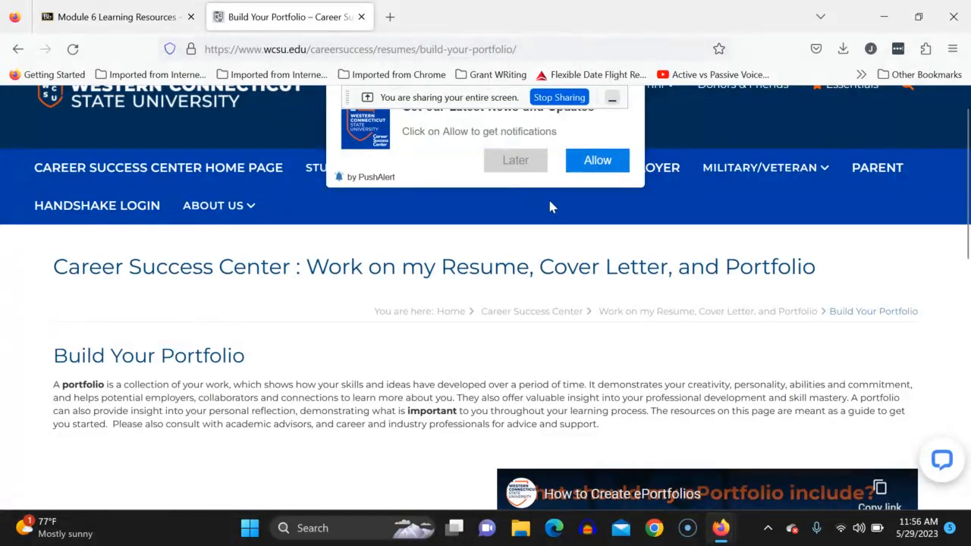
mouse_move(604, 188)
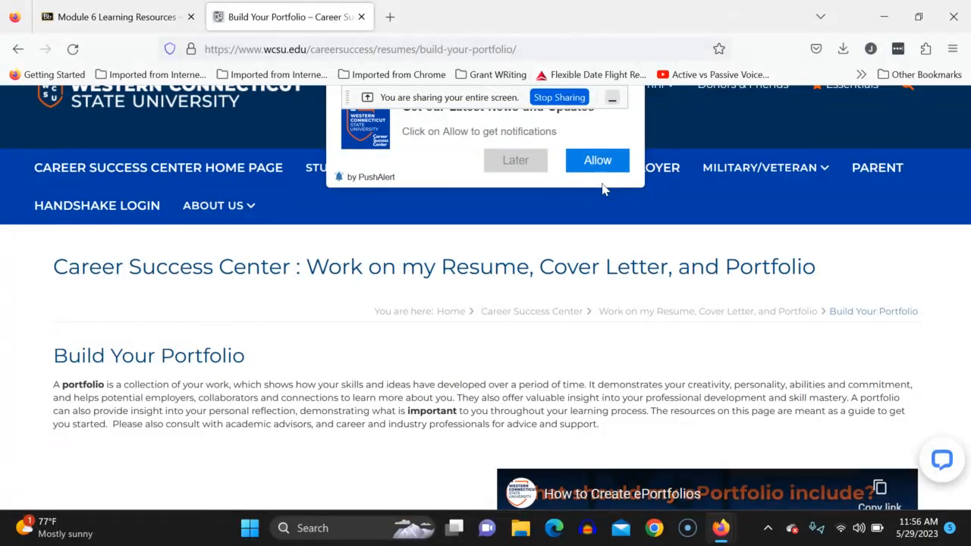
mouse_move(666, 273)
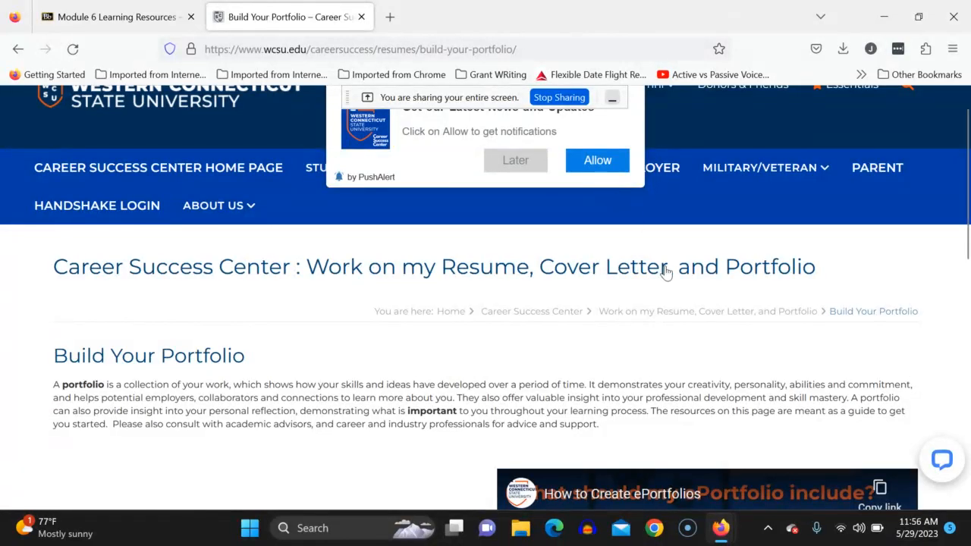
scroll(down, 3)
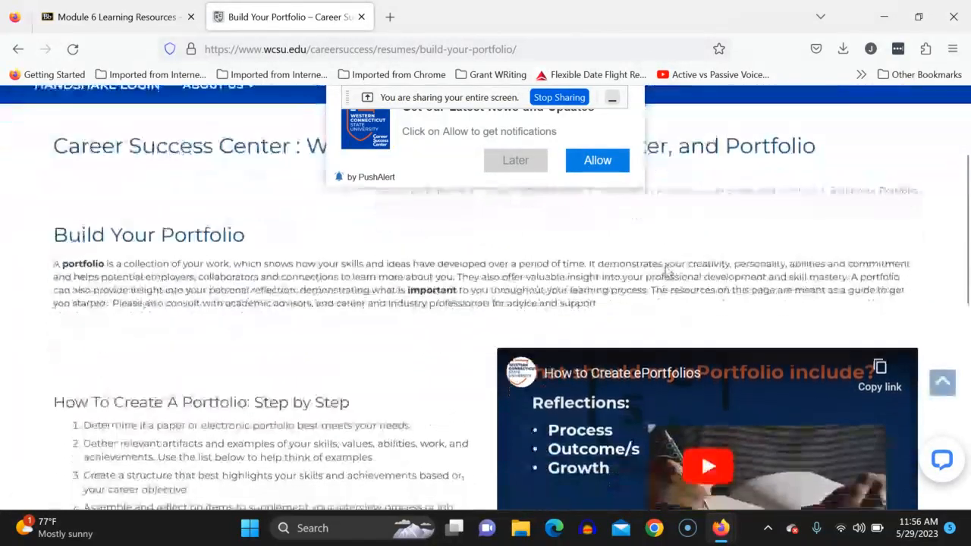
scroll(down, 3)
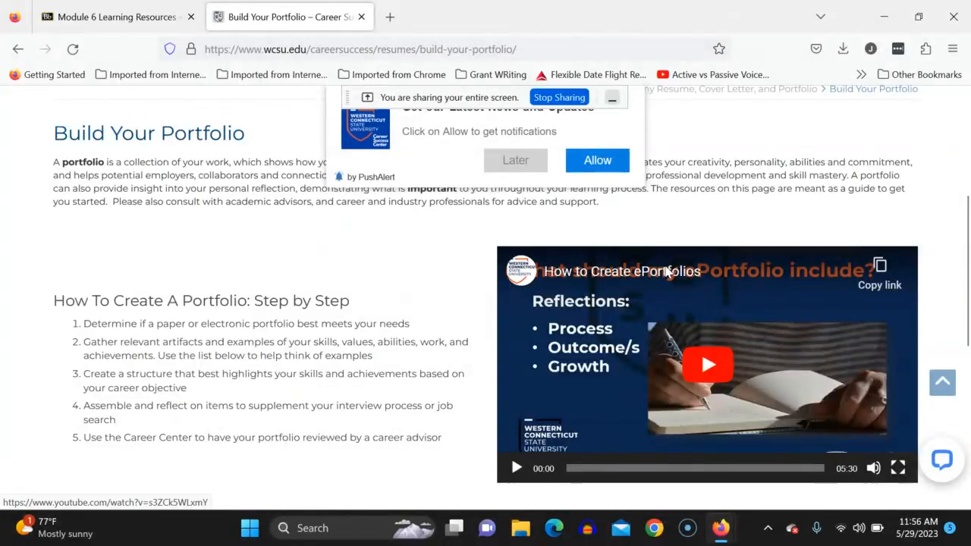
mouse_move(898, 468)
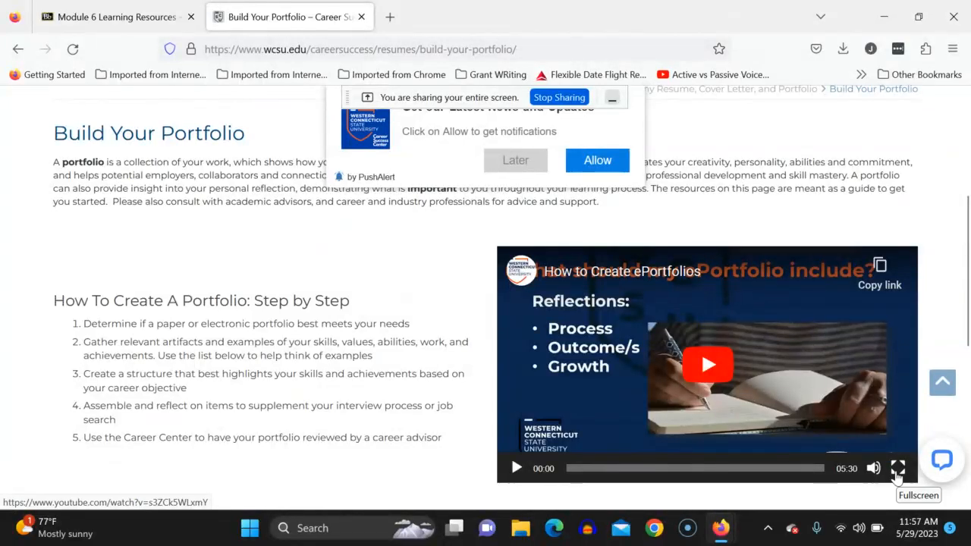
click(898, 468)
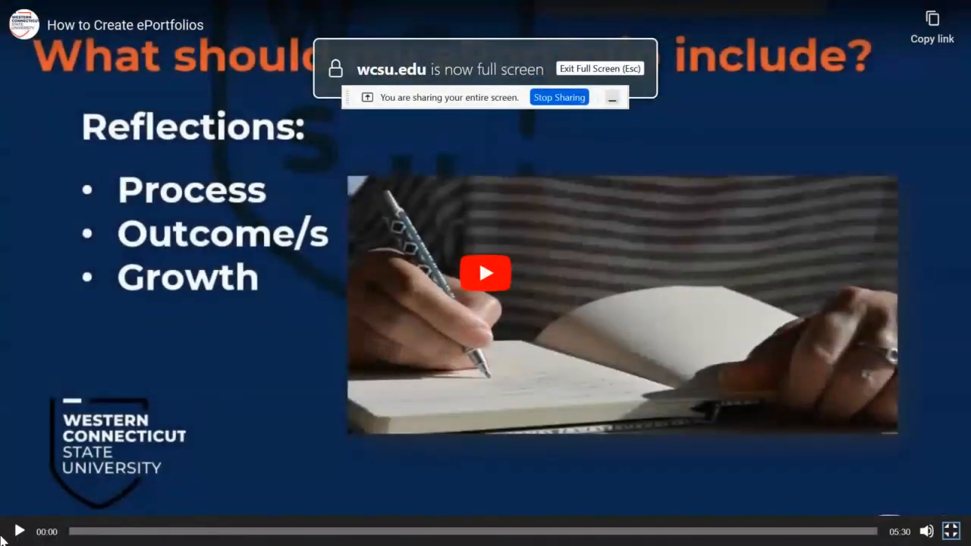
Play the 'How to Create ePortfolios' video through to the Career Success Center slide, then pause it
click(485, 273)
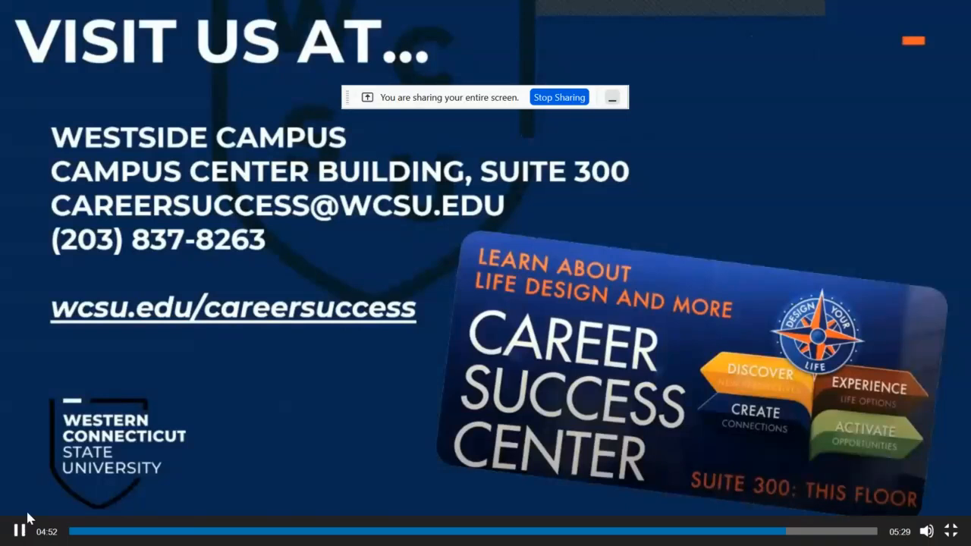
click(18, 531)
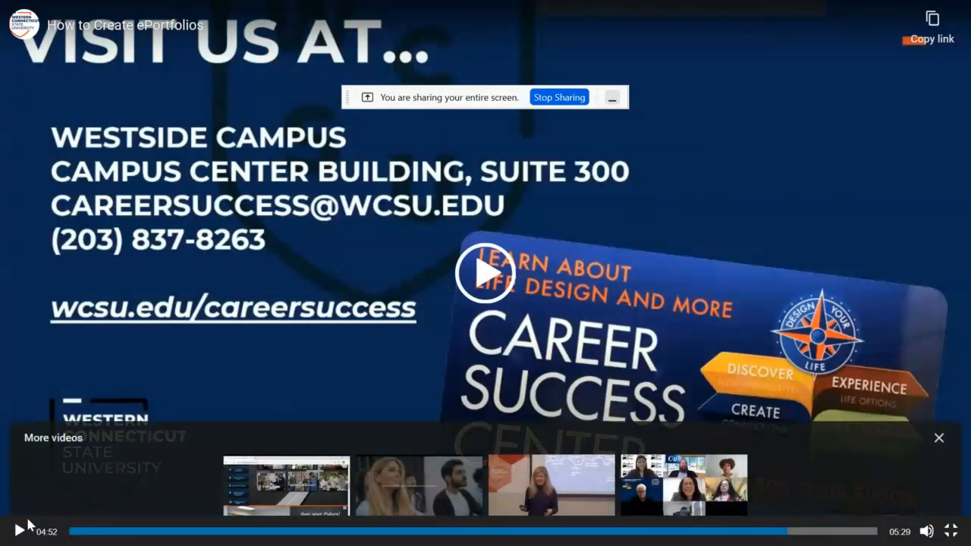
mouse_move(947, 531)
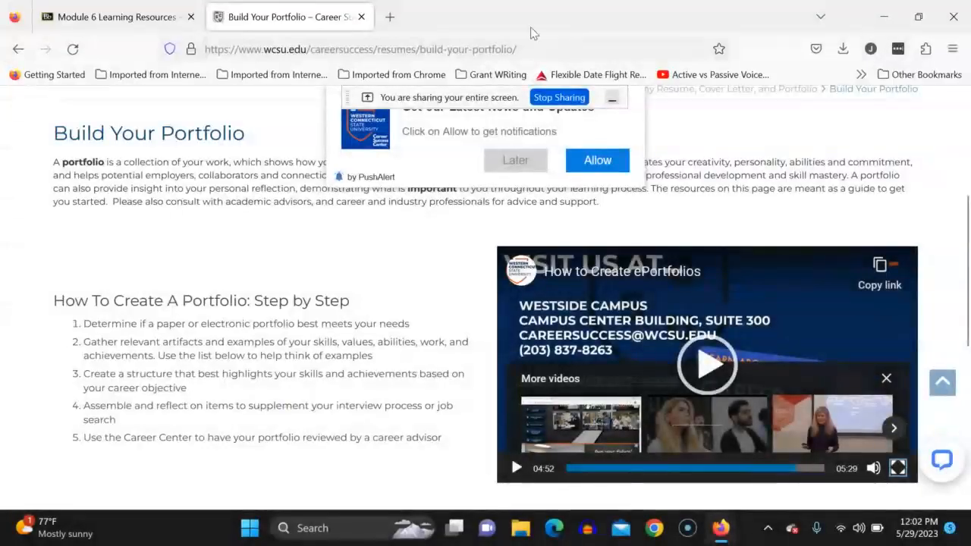
Return to the Module 6 Learning Resources page from the Career Success Center site
click(114, 17)
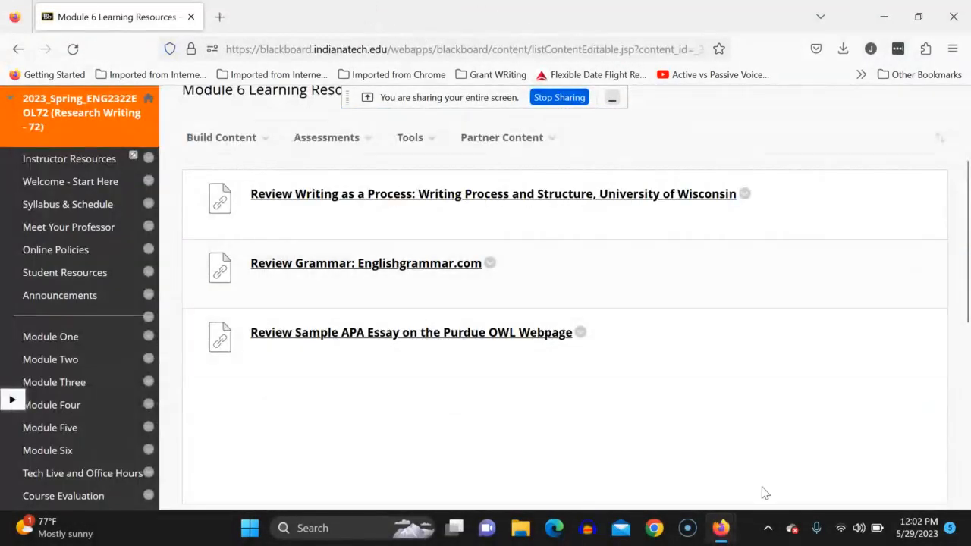